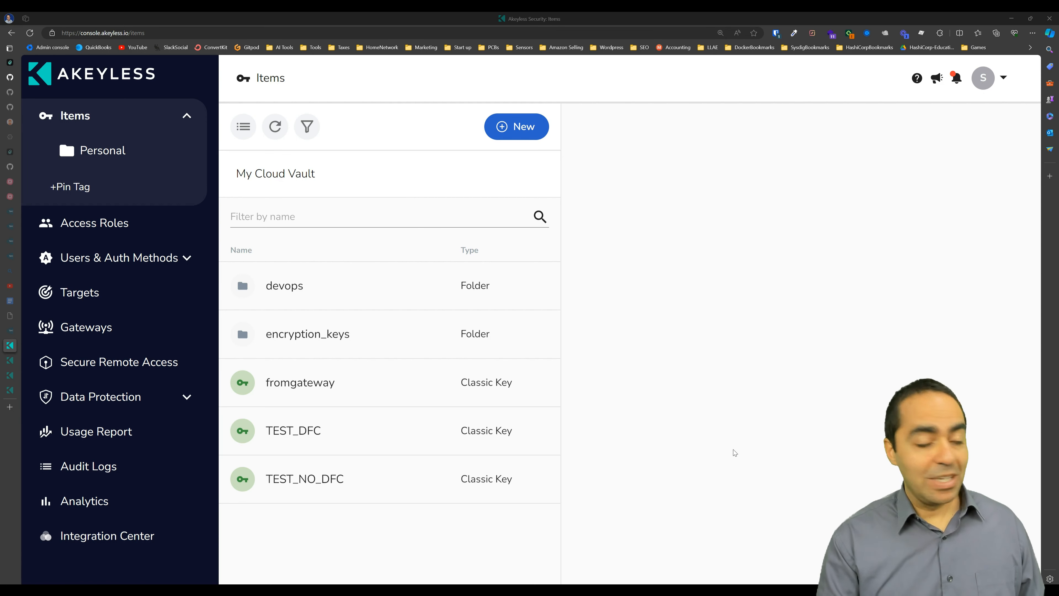
mouse_move(406, 317)
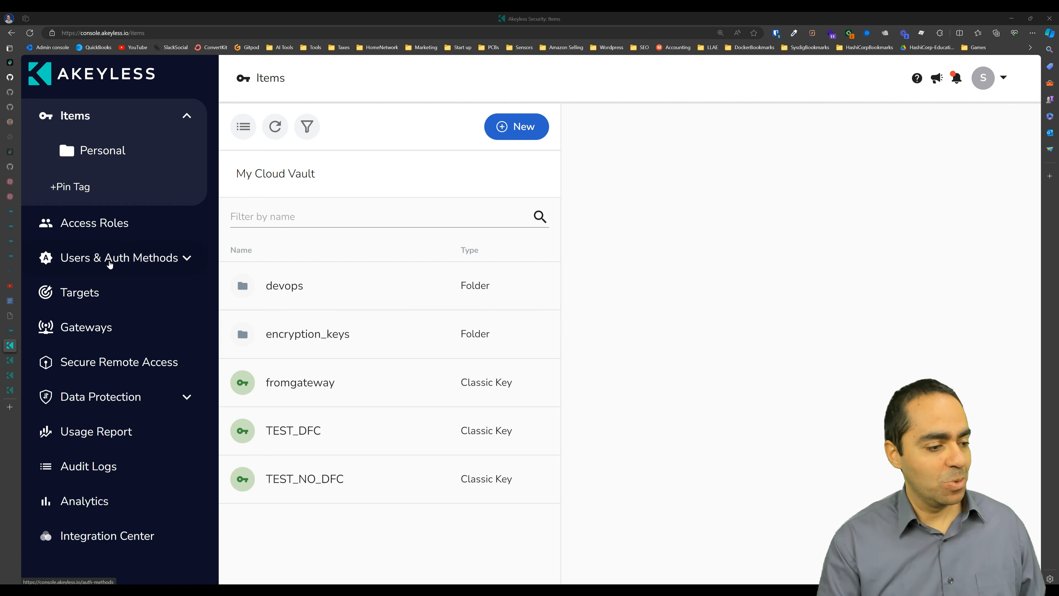
mouse_move(120, 332)
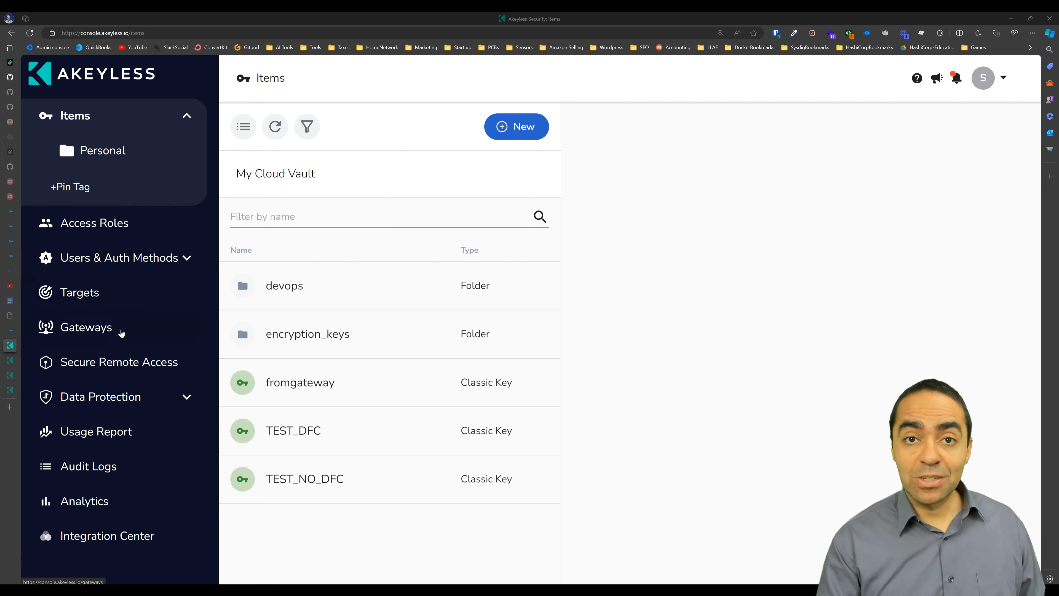
- From Gateways, start a new gateway and review Helm then Docker deployment instructions
click(87, 327)
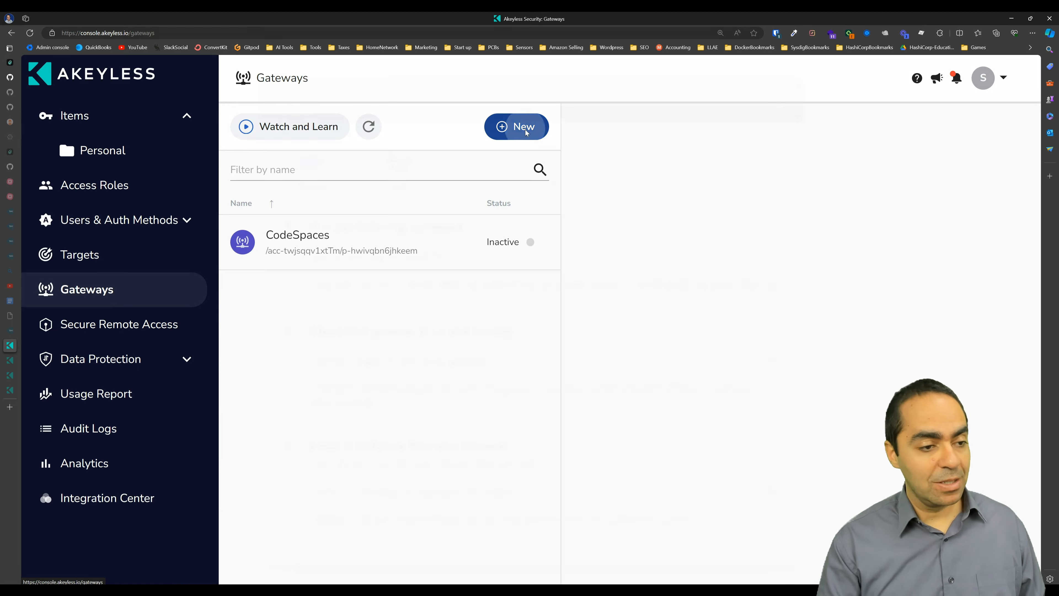
click(516, 126)
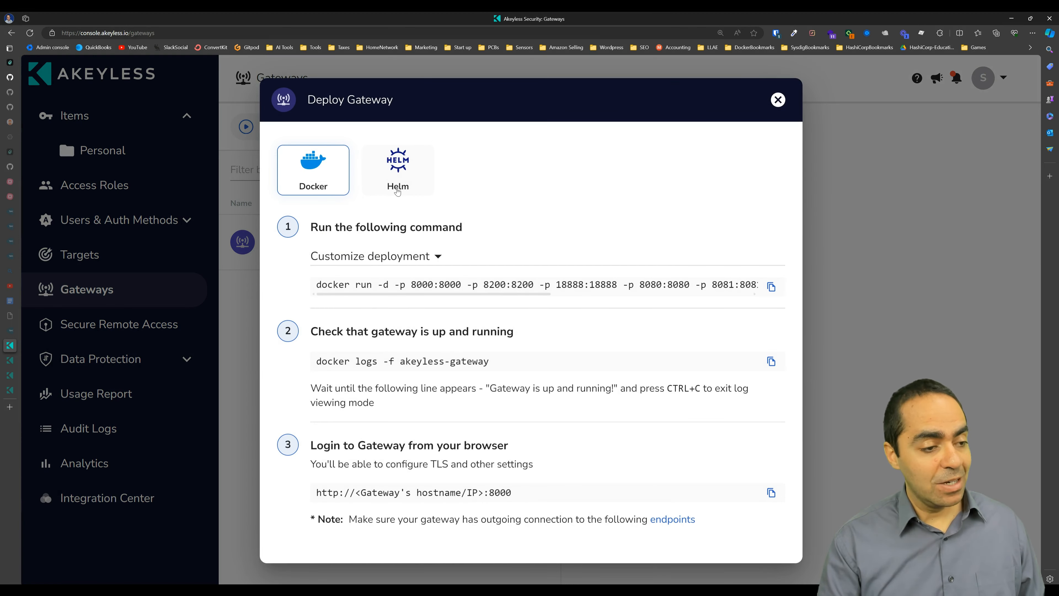
click(397, 170)
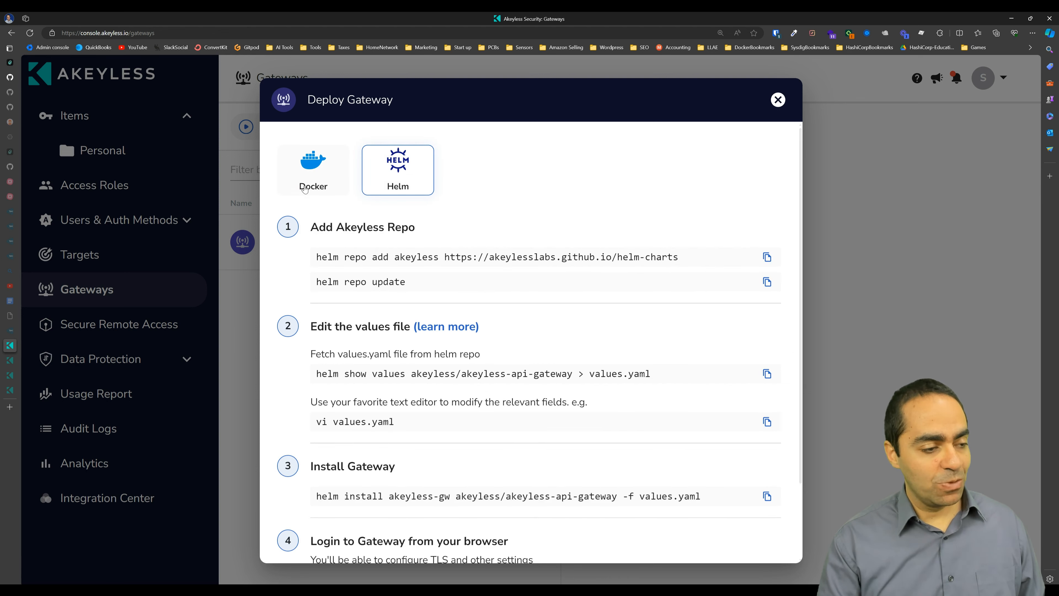
click(313, 170)
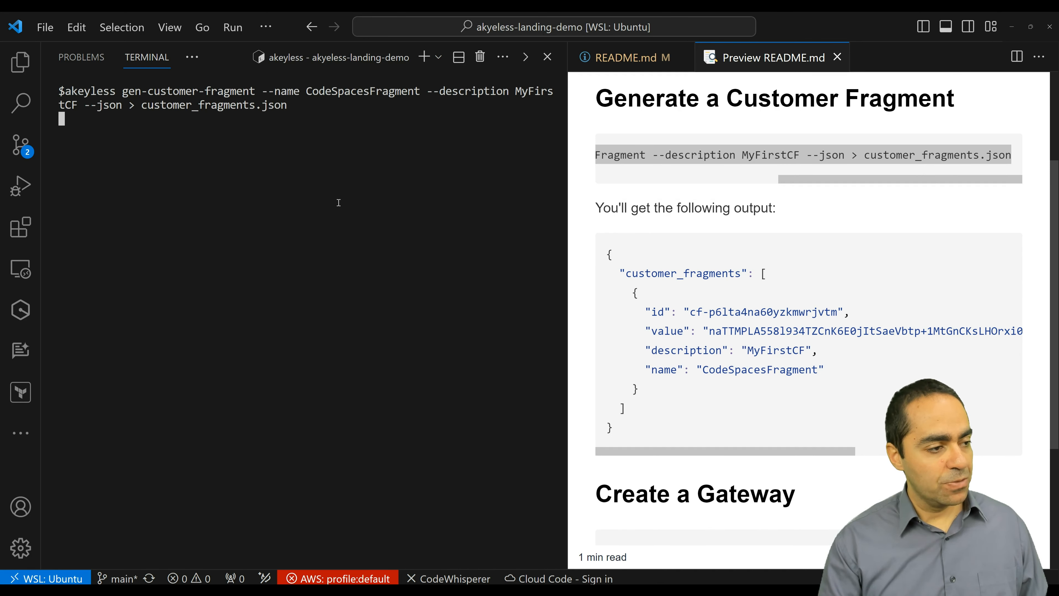
- View the generated customer_fragments.json contents, then return to the README preview
click(21, 62)
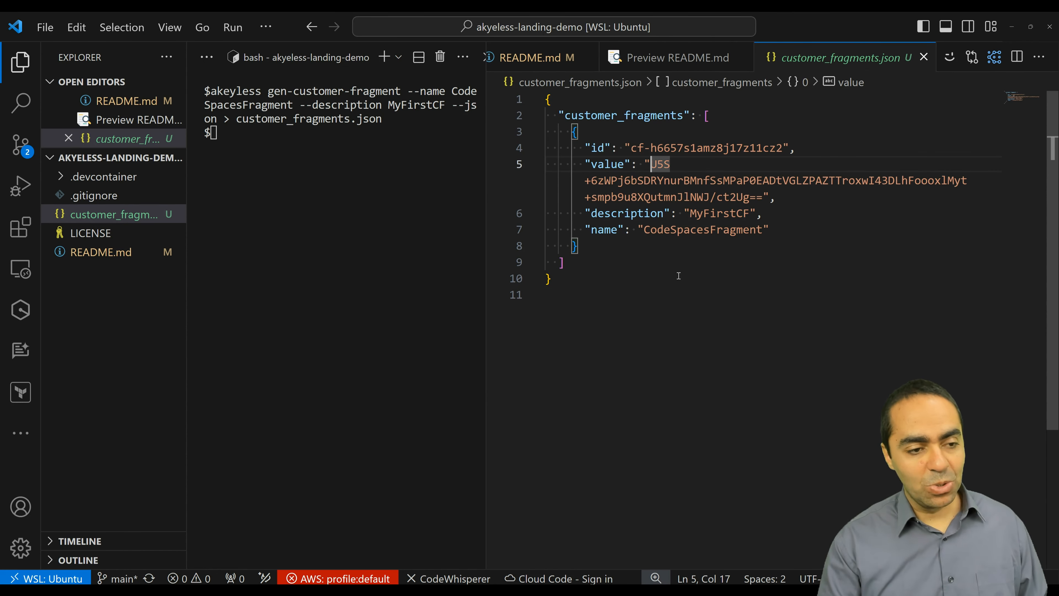
key(ctrl+a)
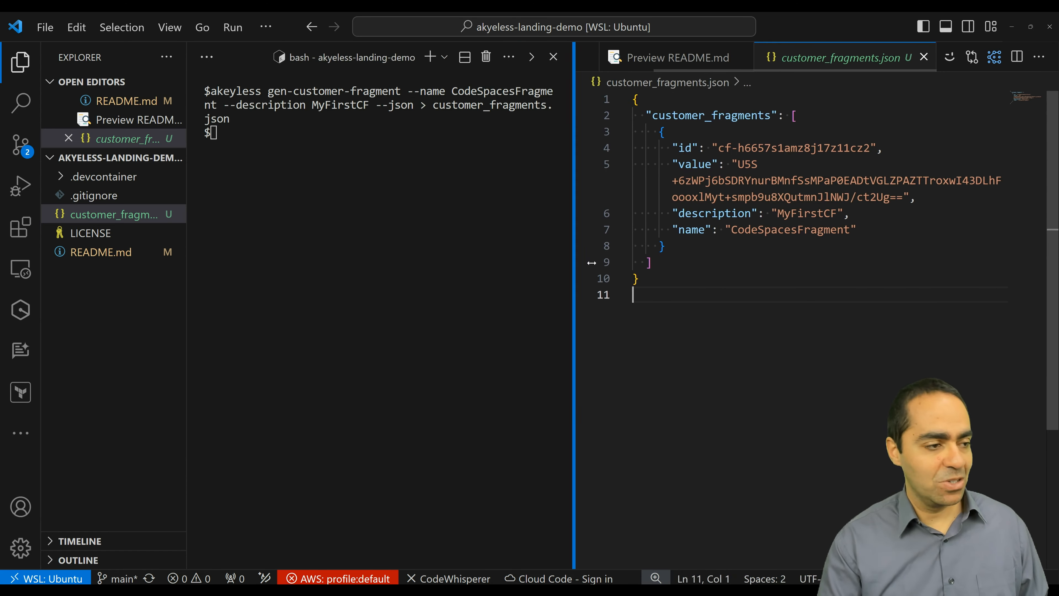
click(680, 57)
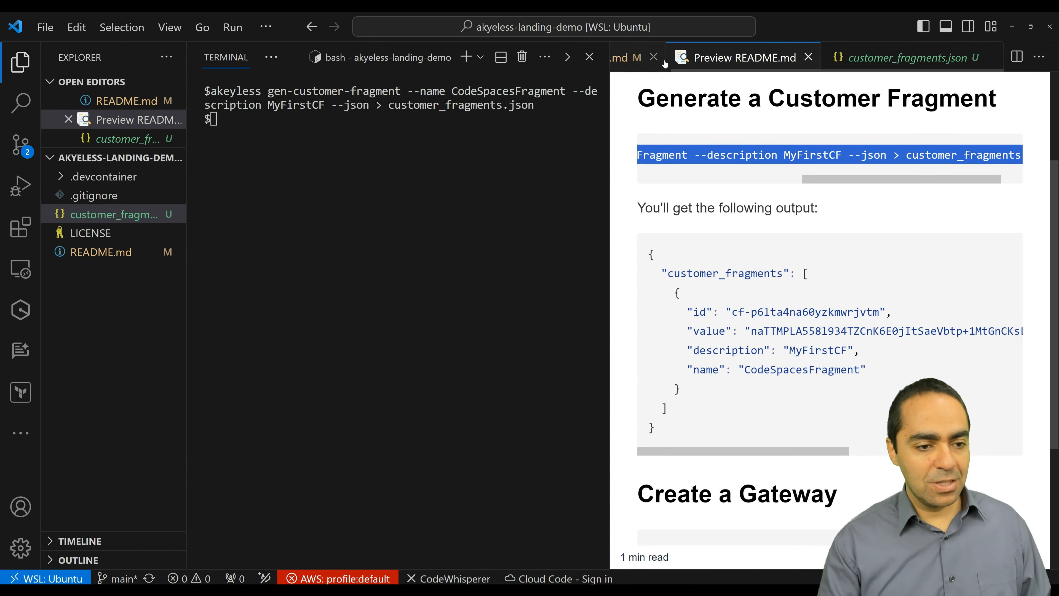
- Select the container id returned for the new akeyless-codespaces-gw gateway container
scroll(down, 3)
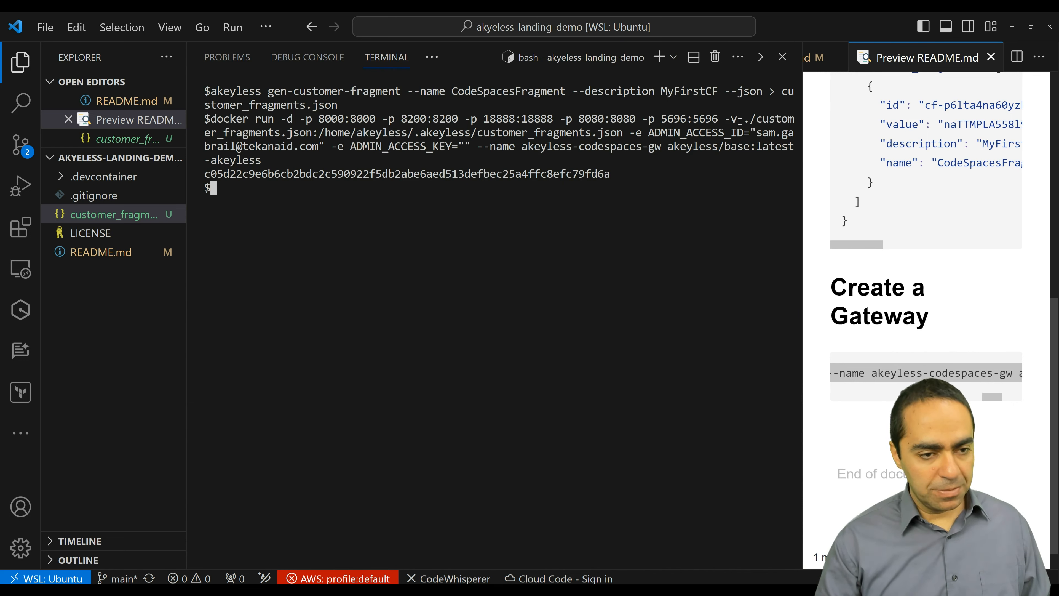
mouse_move(740, 118)
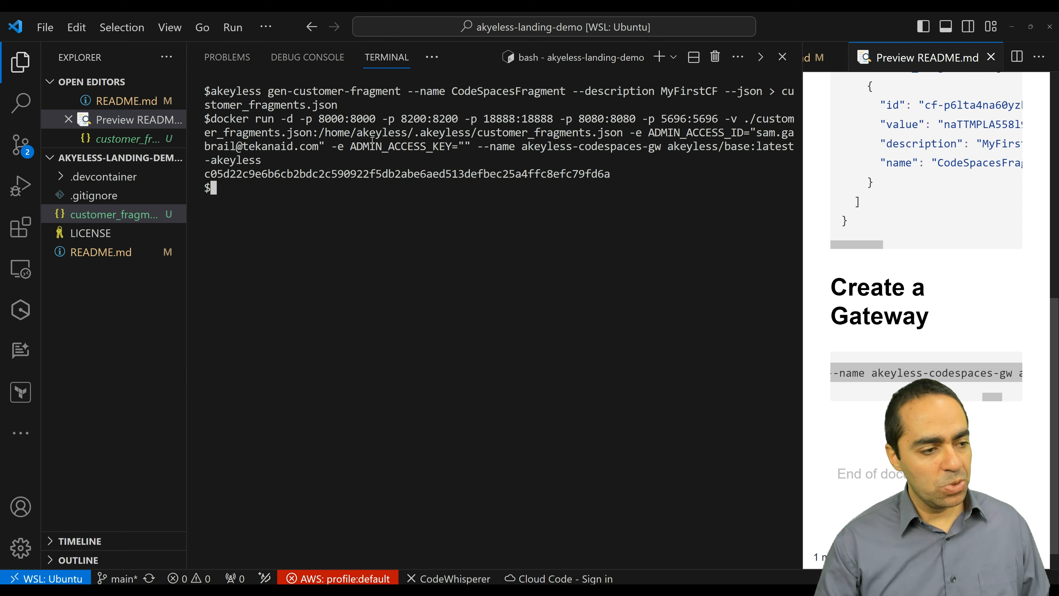
drag(319, 132, 530, 133)
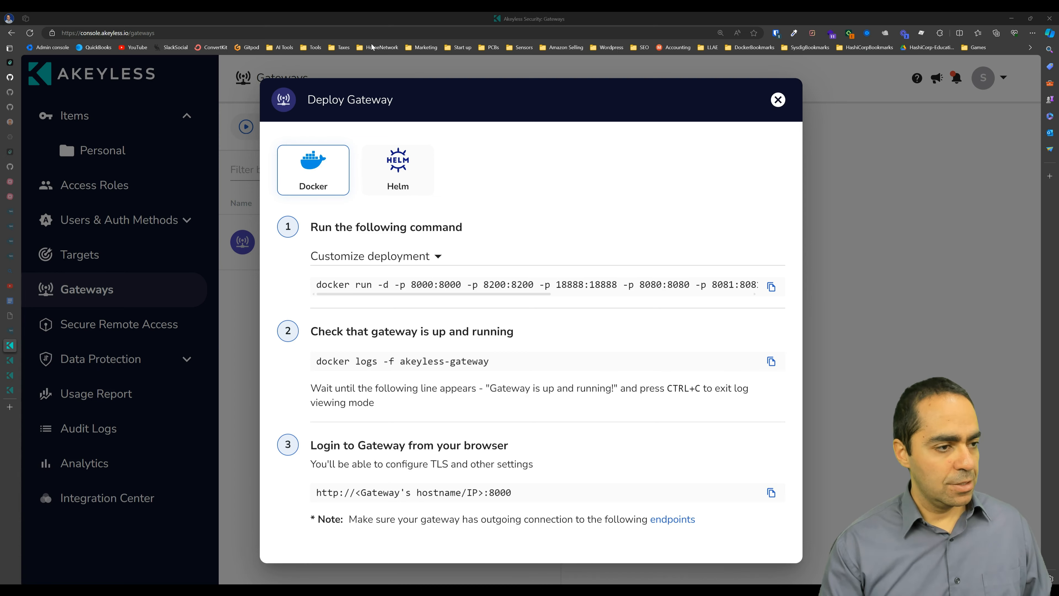
- In a new Edge tab, enter localhost:3000 to reach the local gateway
click(776, 100)
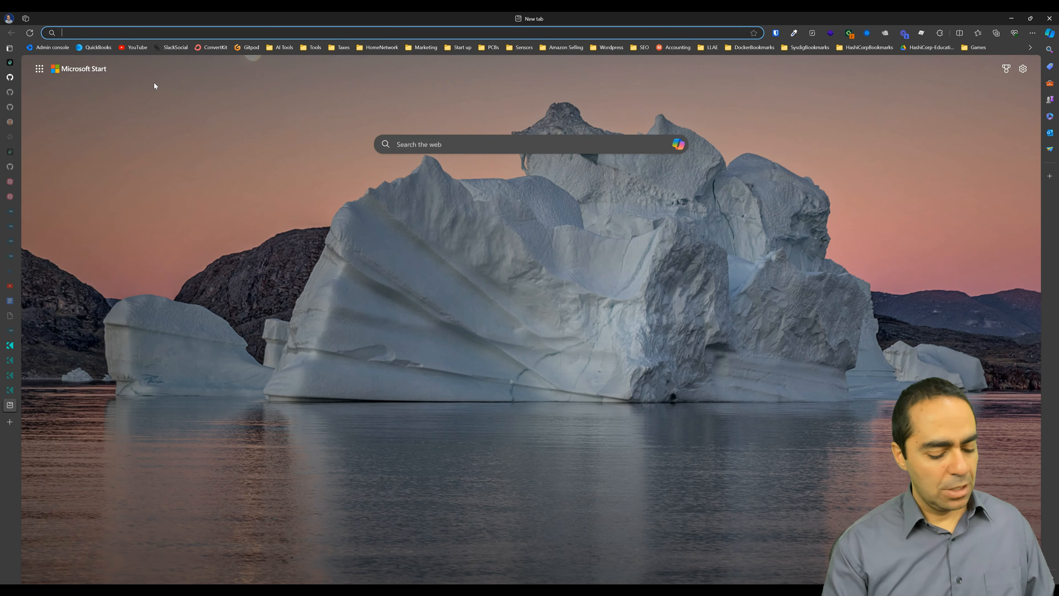
text(localhost:3000)
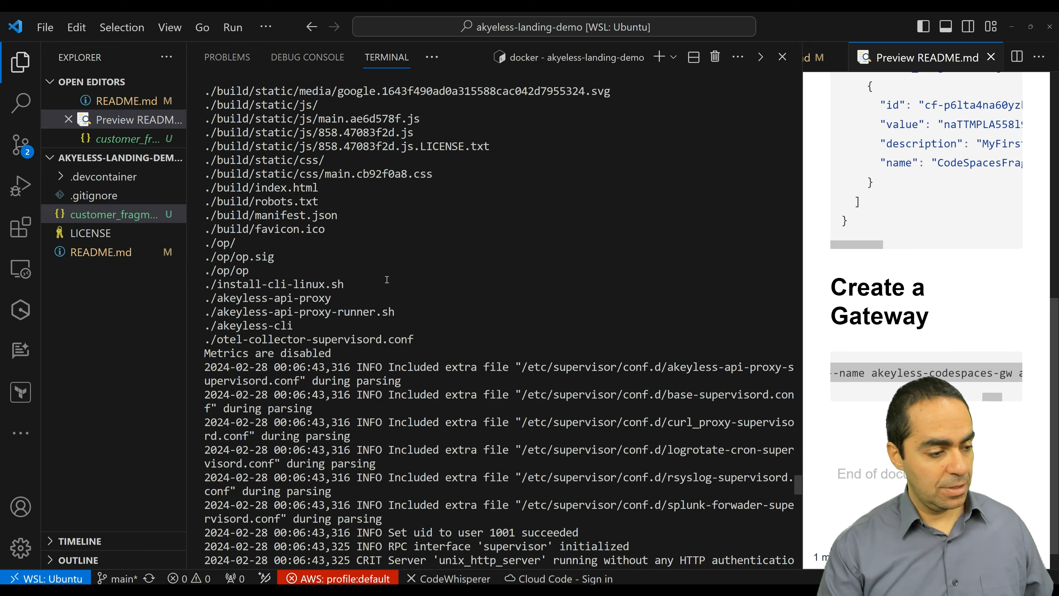
- Scroll the gateway container logs and select the connectivity check and api proxy lines
scroll(down, 3)
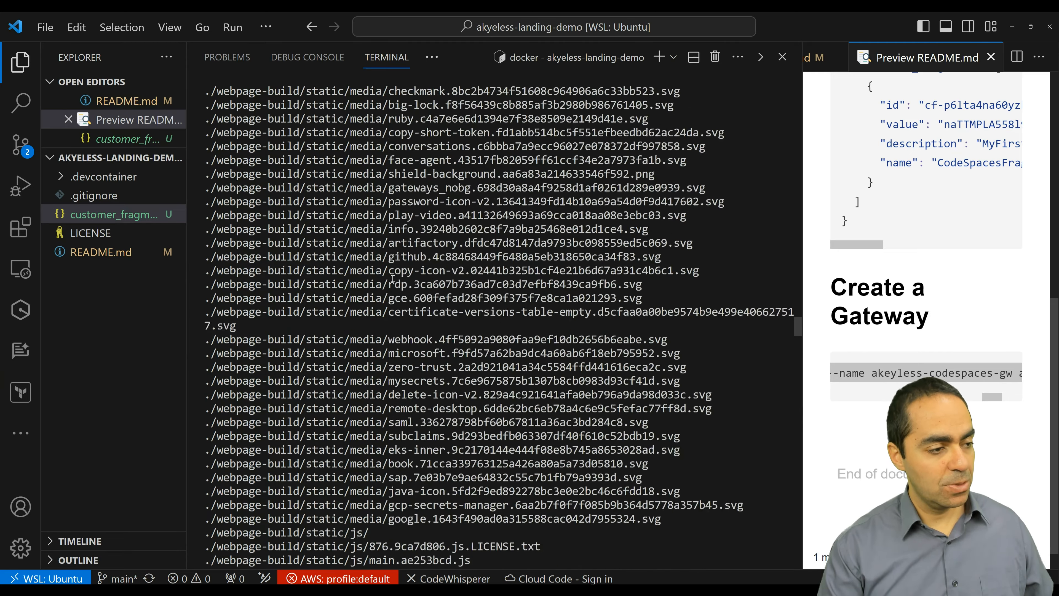
scroll(down, 3)
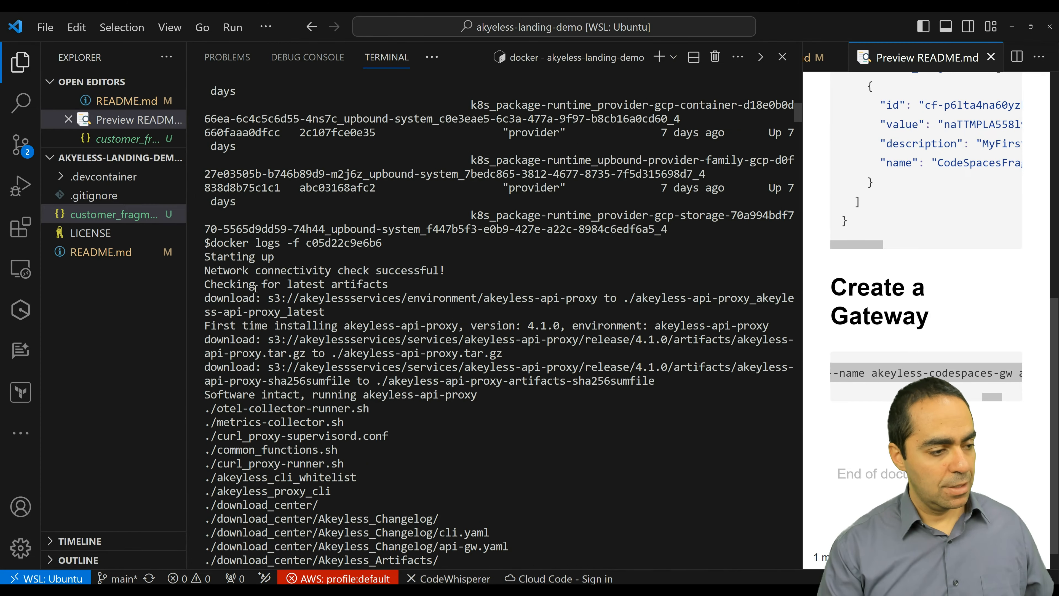
drag(205, 256, 473, 270)
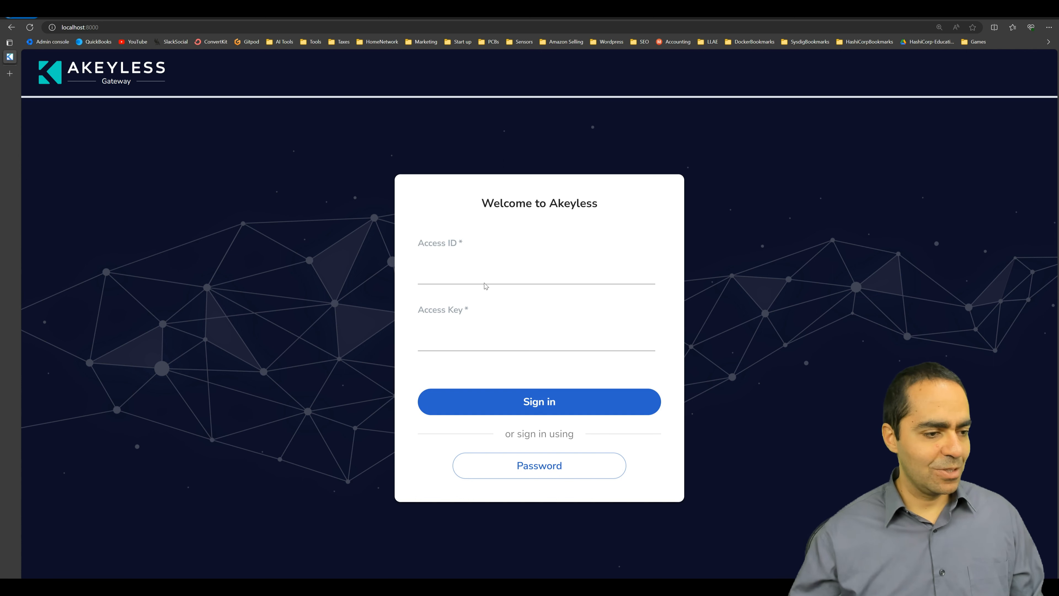
- Sign in to the gateway at localhost:8000 with email and password
click(539, 466)
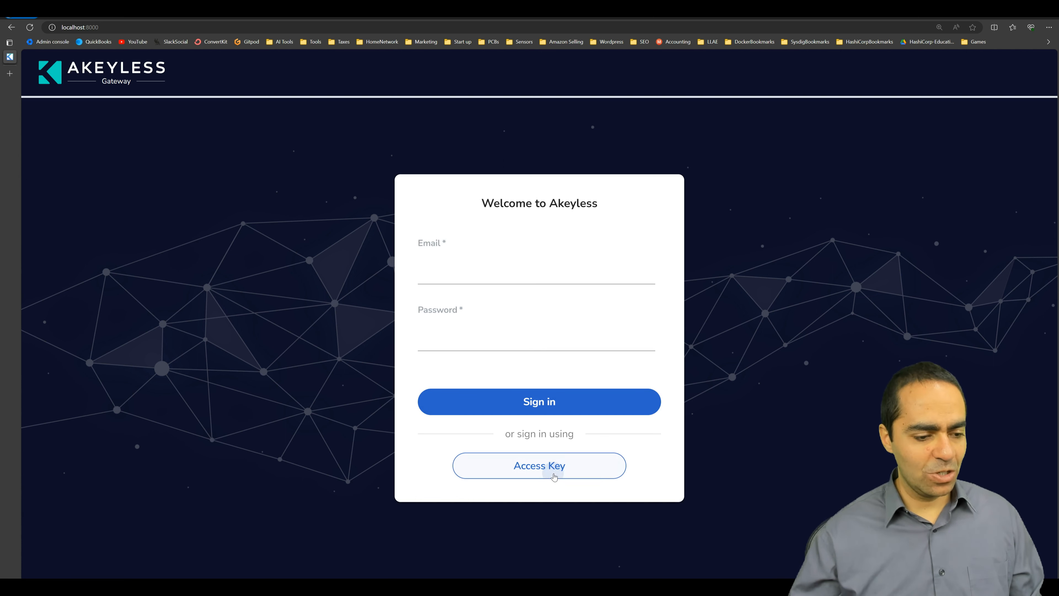
click(536, 272)
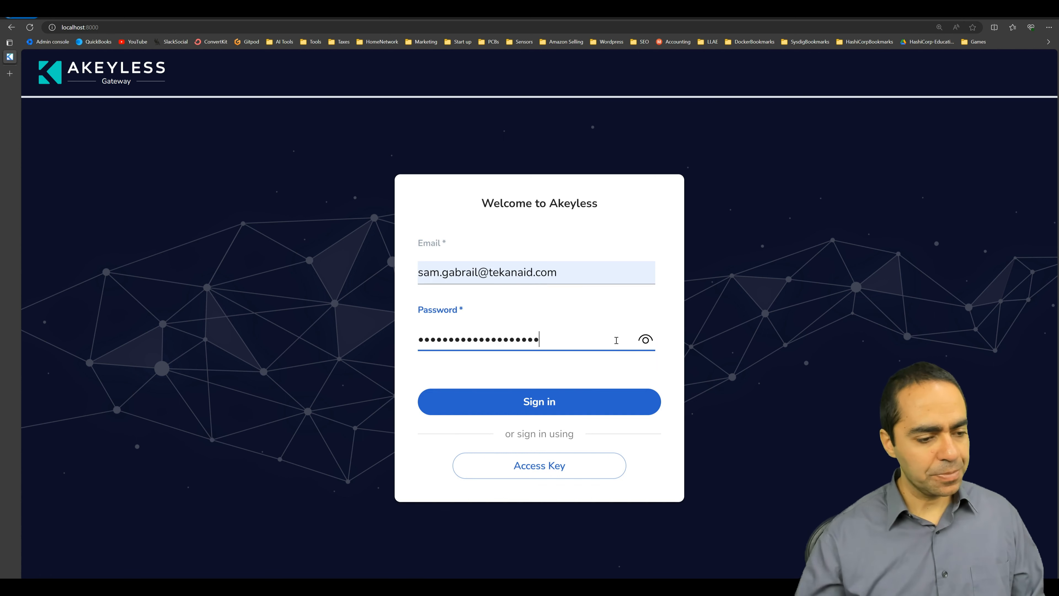
click(538, 401)
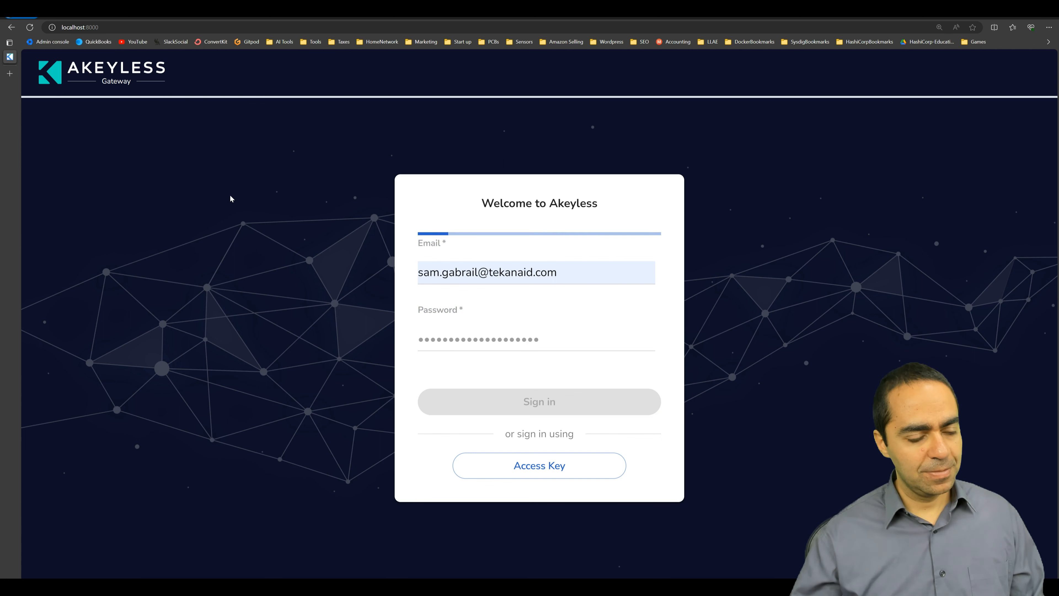
click(539, 401)
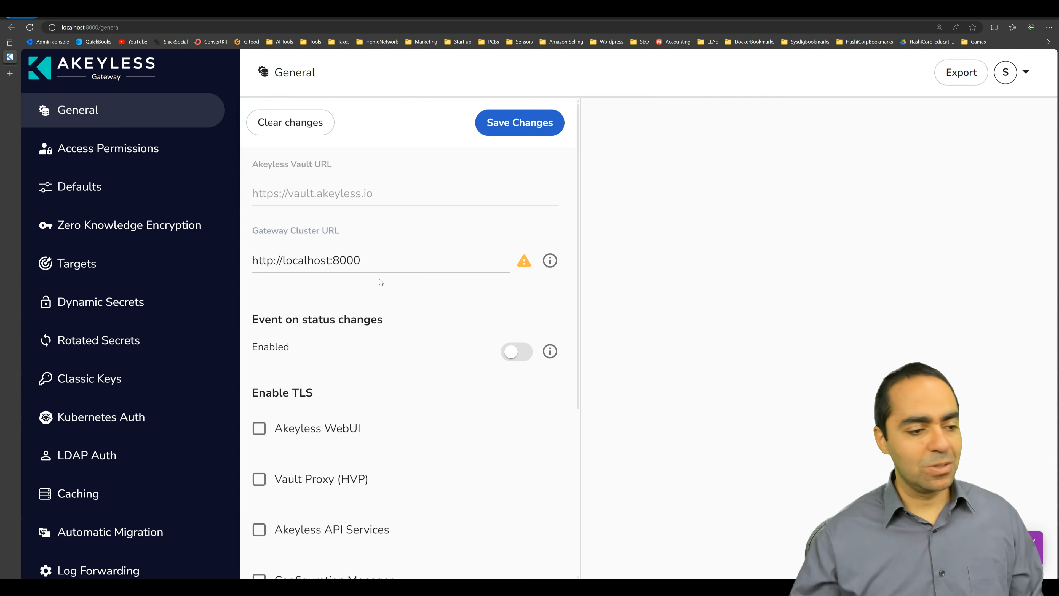
- Select the Gateway Cluster URL value, then view Zero Knowledge Encryption listing MyFirstCF
triple_click(305, 260)
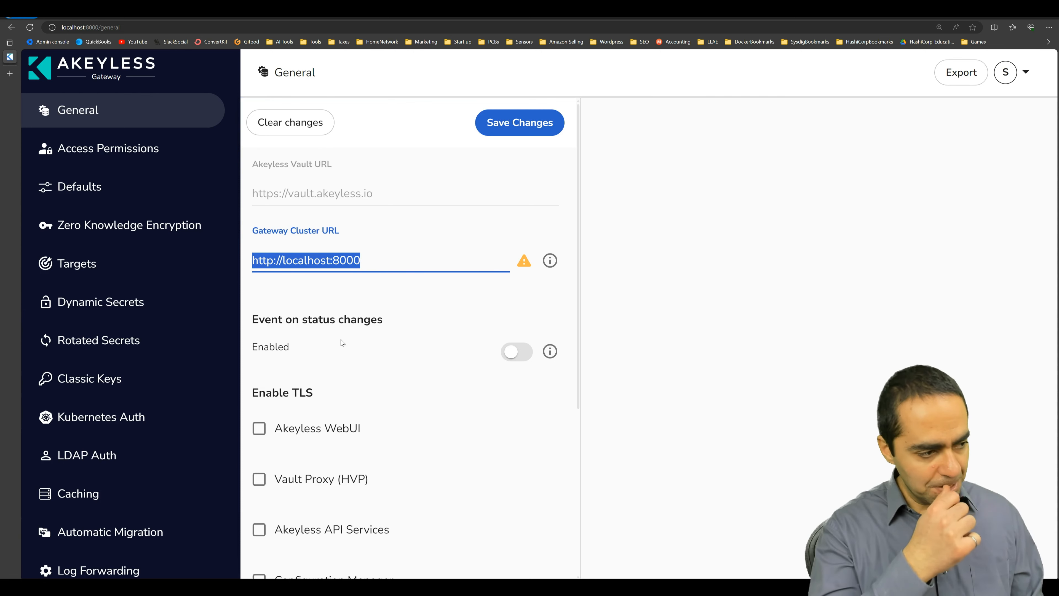
click(128, 225)
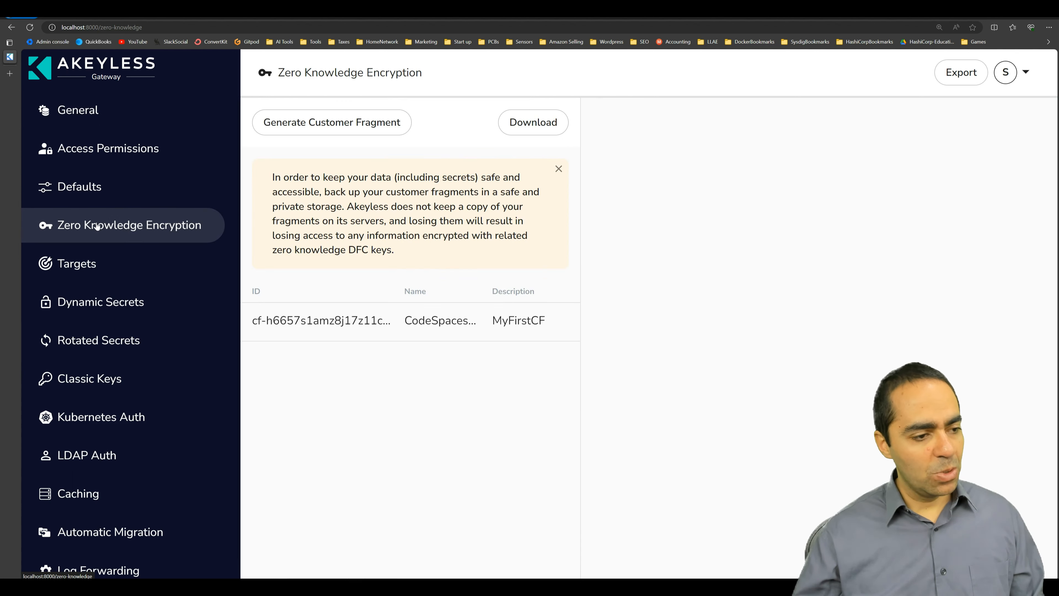
mouse_move(322, 320)
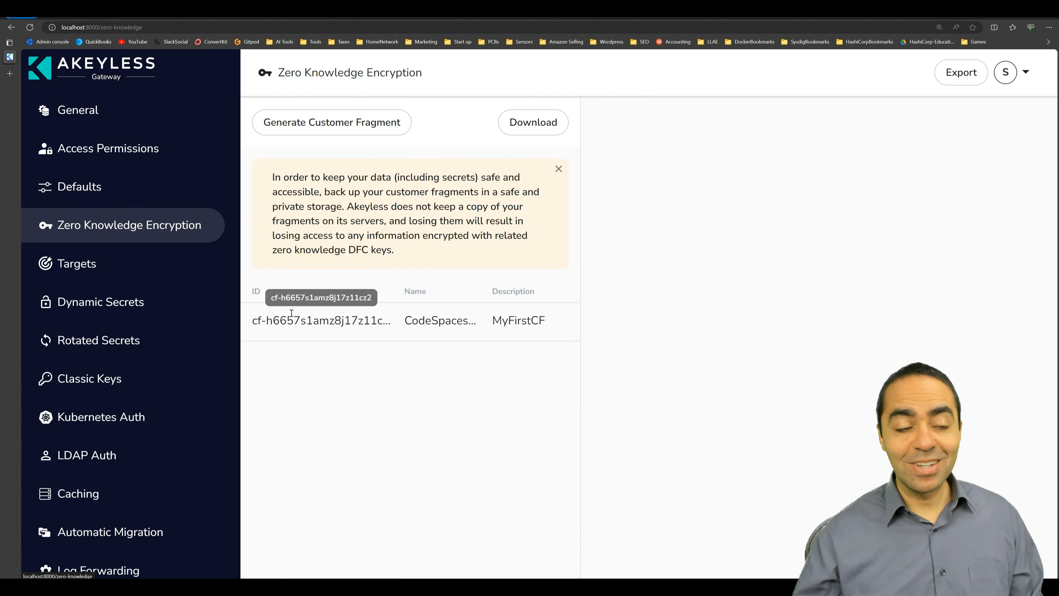
mouse_move(574, 233)
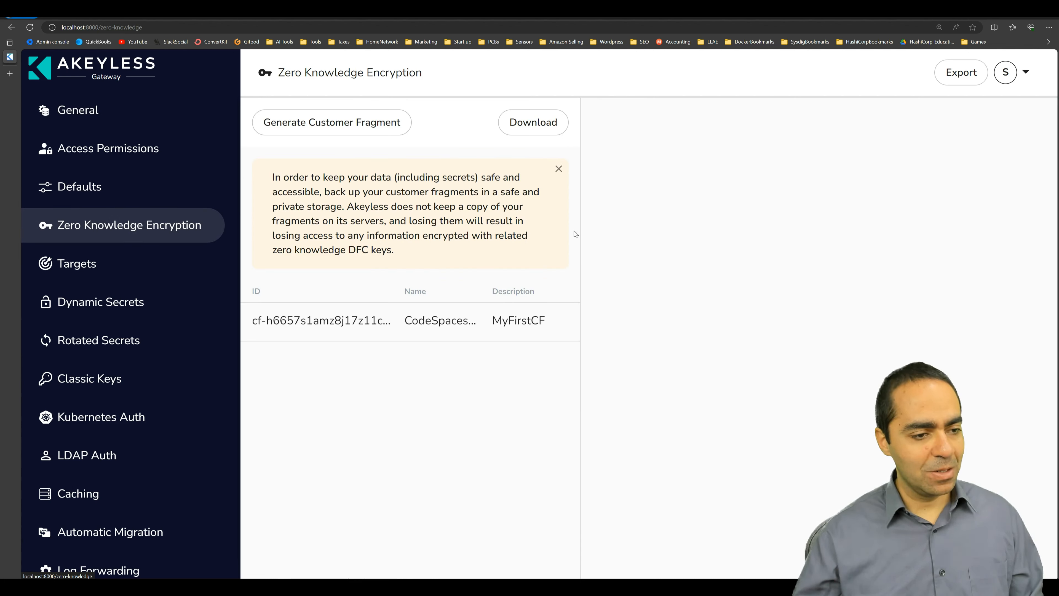
mouse_move(264, 183)
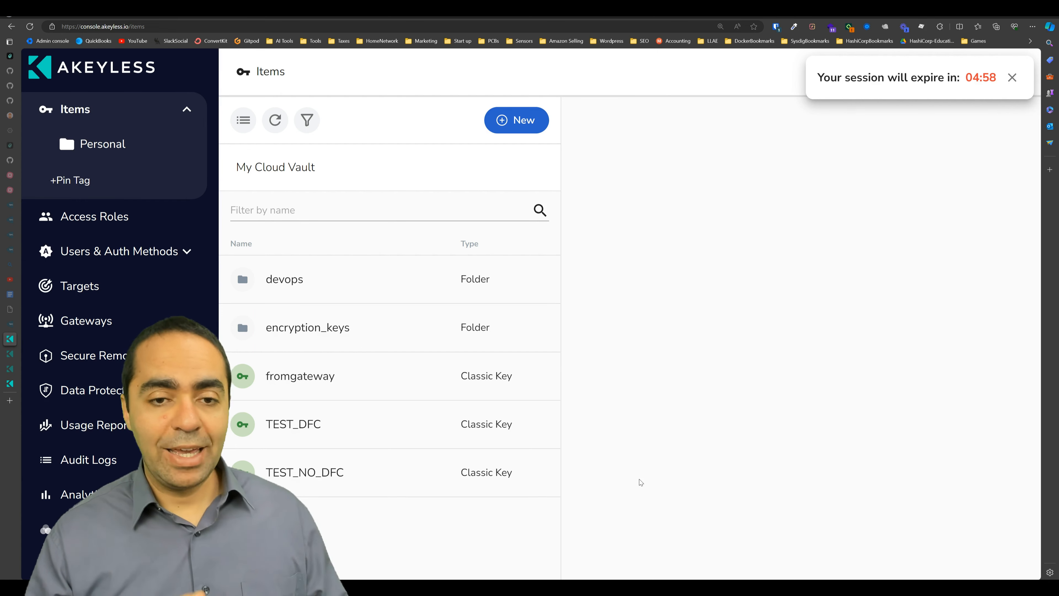
mouse_move(268, 283)
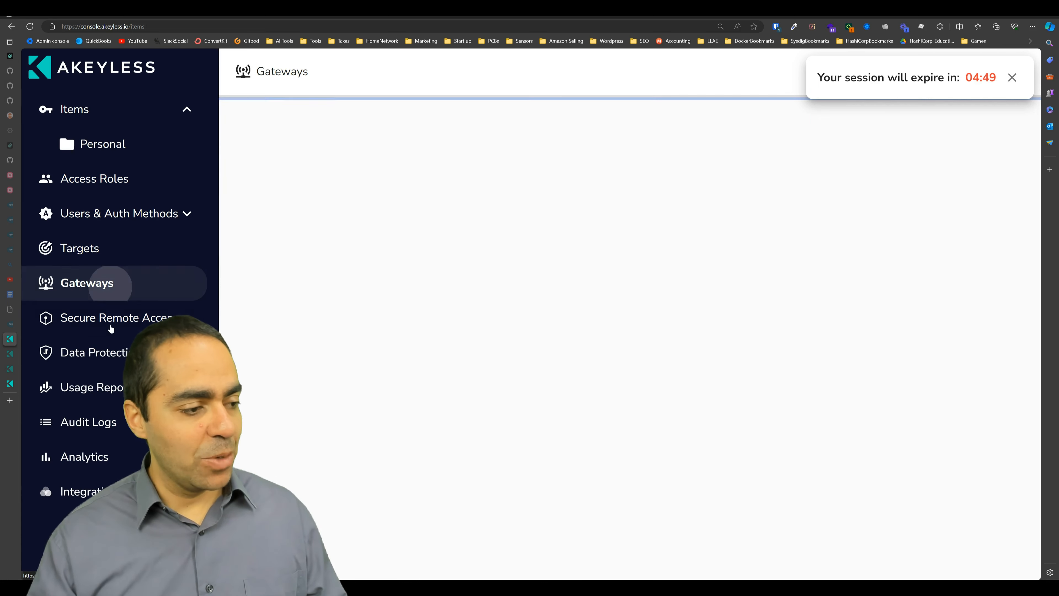
- Rename the defaultCluster gateway's display name to LocalGateway
click(87, 282)
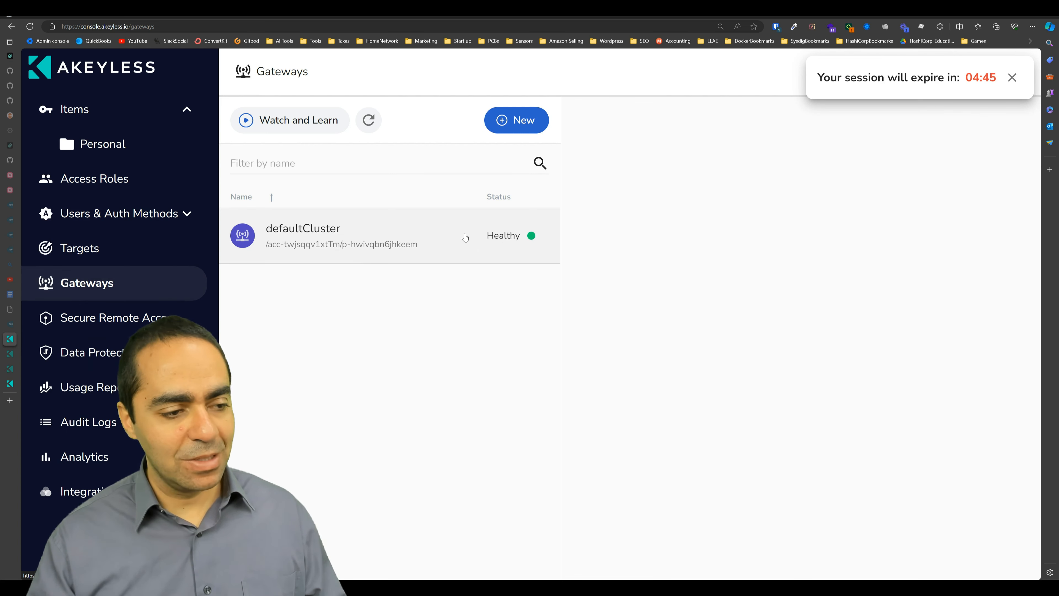
click(302, 235)
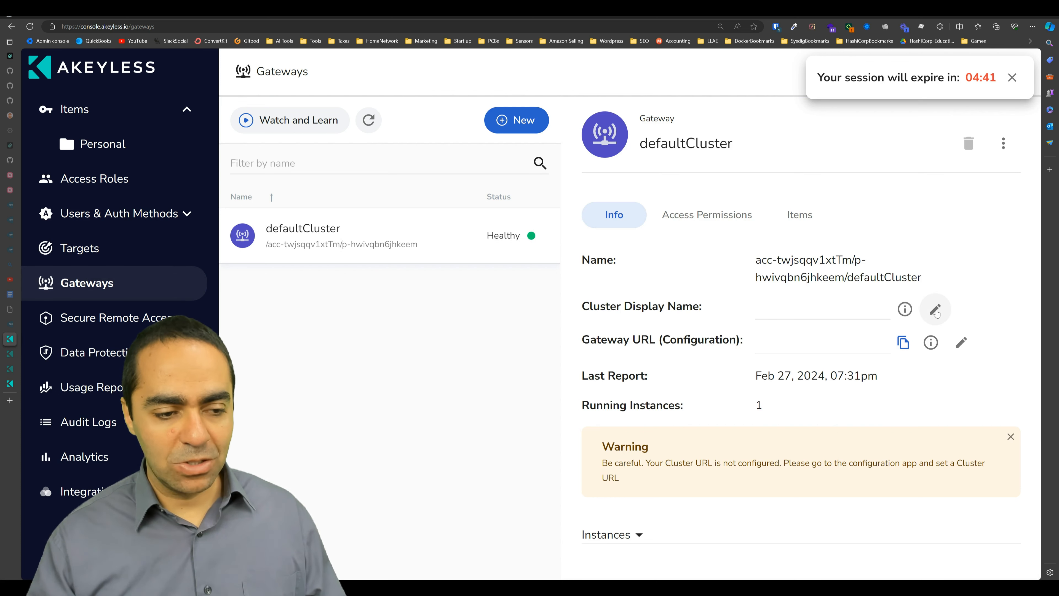
click(935, 309)
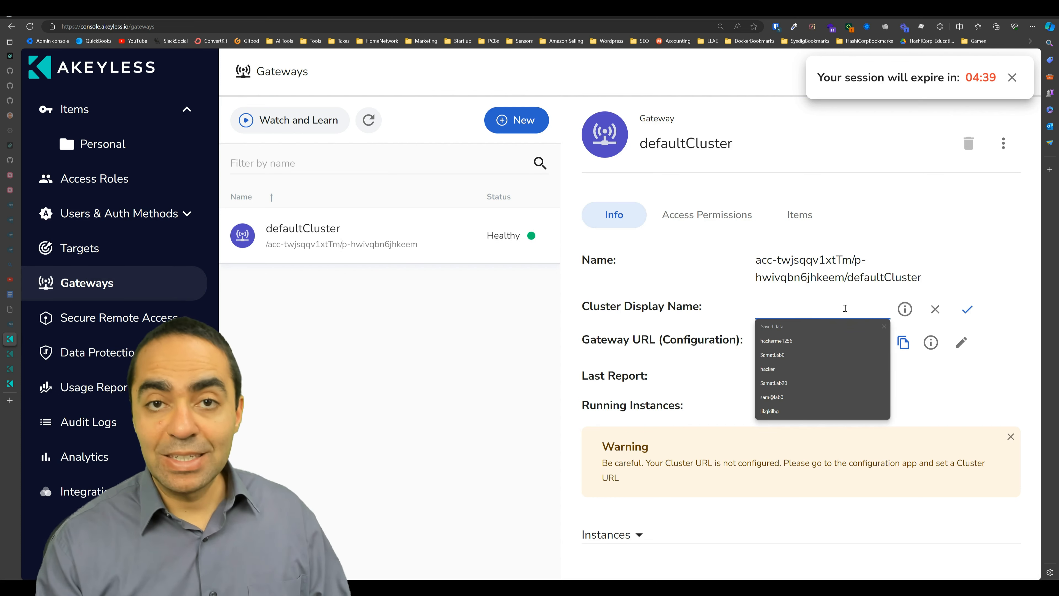
text(L)
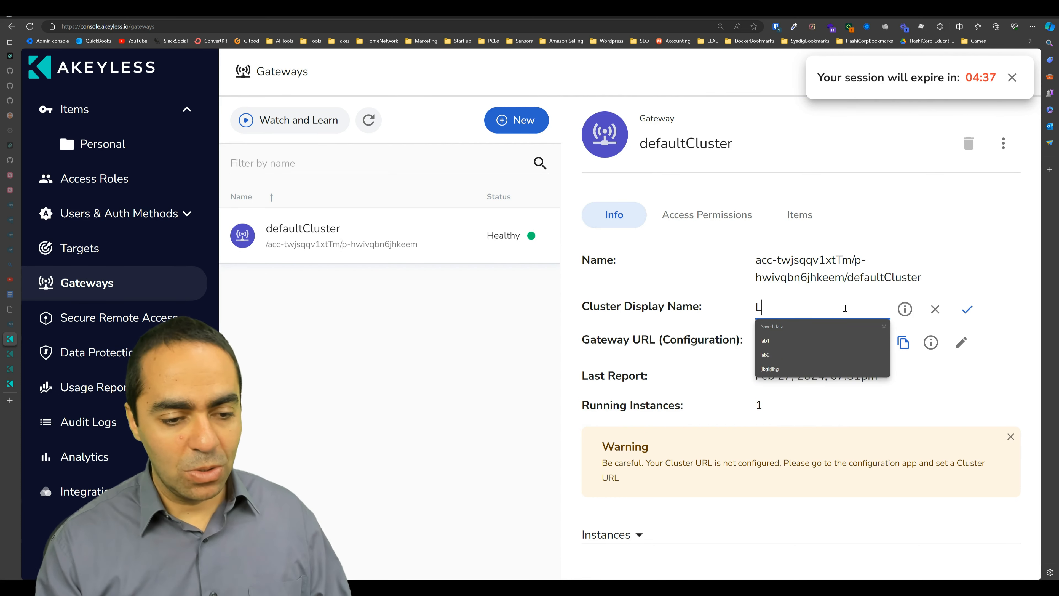
text(ocalGateway)
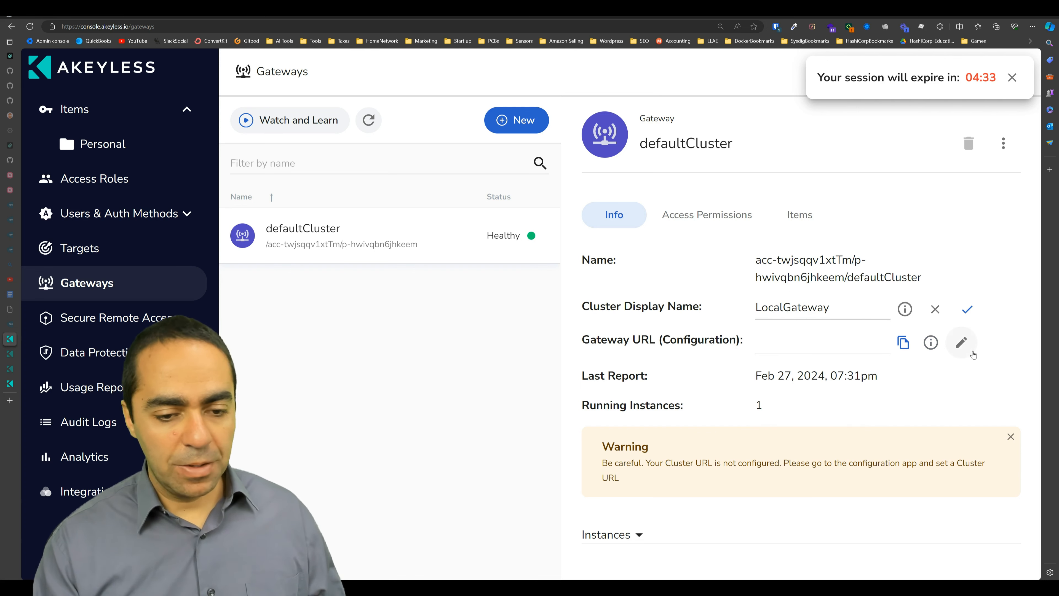
click(961, 342)
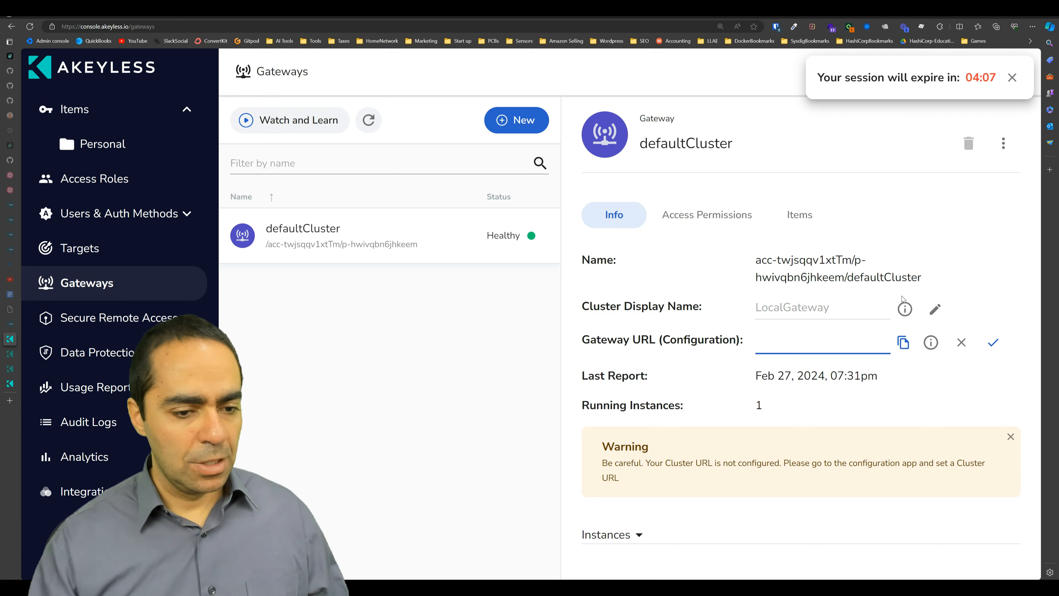
text(http://localhost:8000)
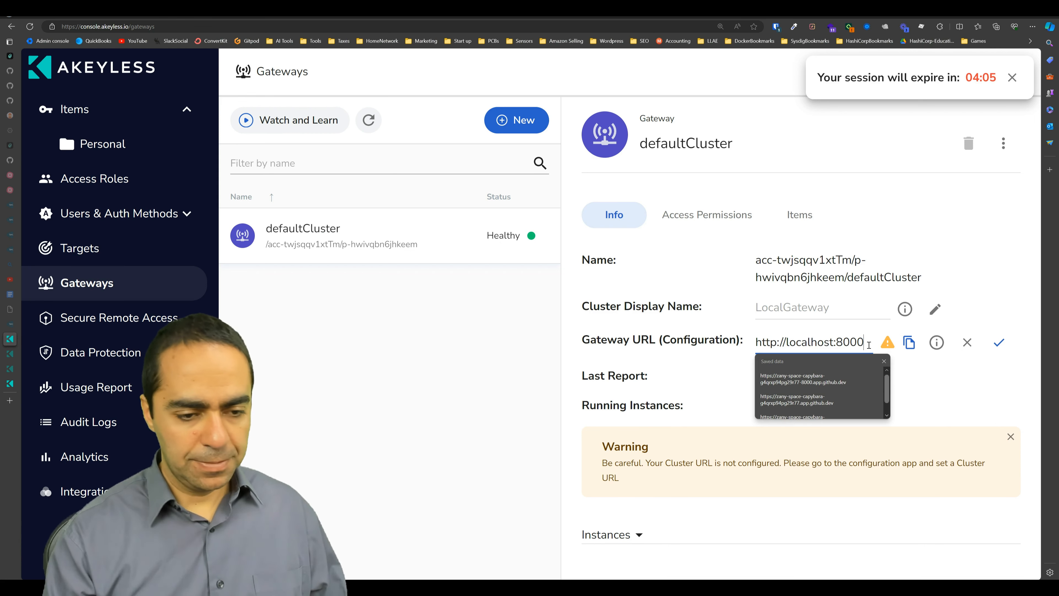
click(999, 342)
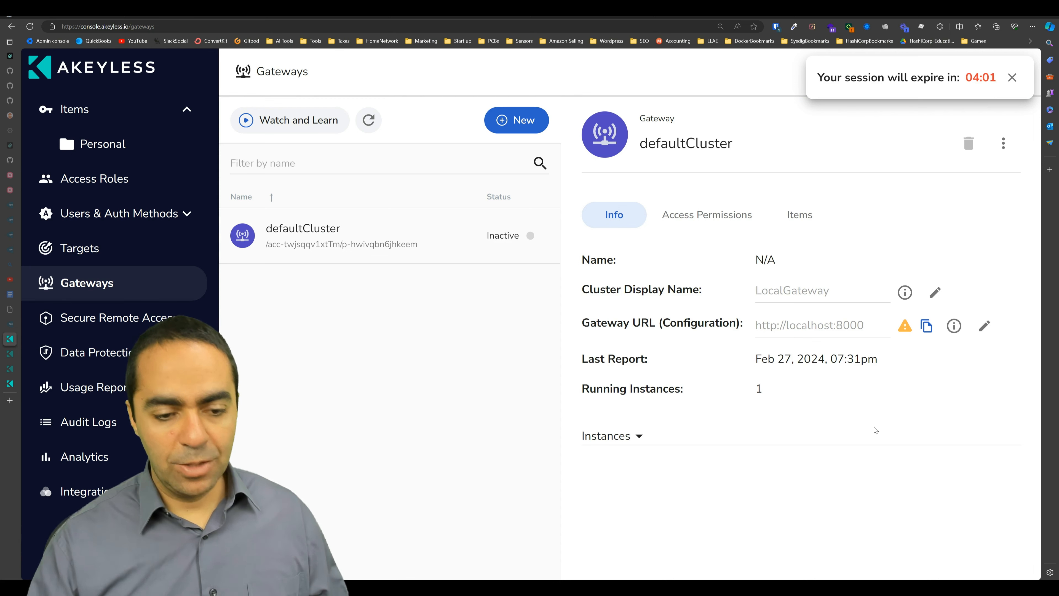
click(610, 435)
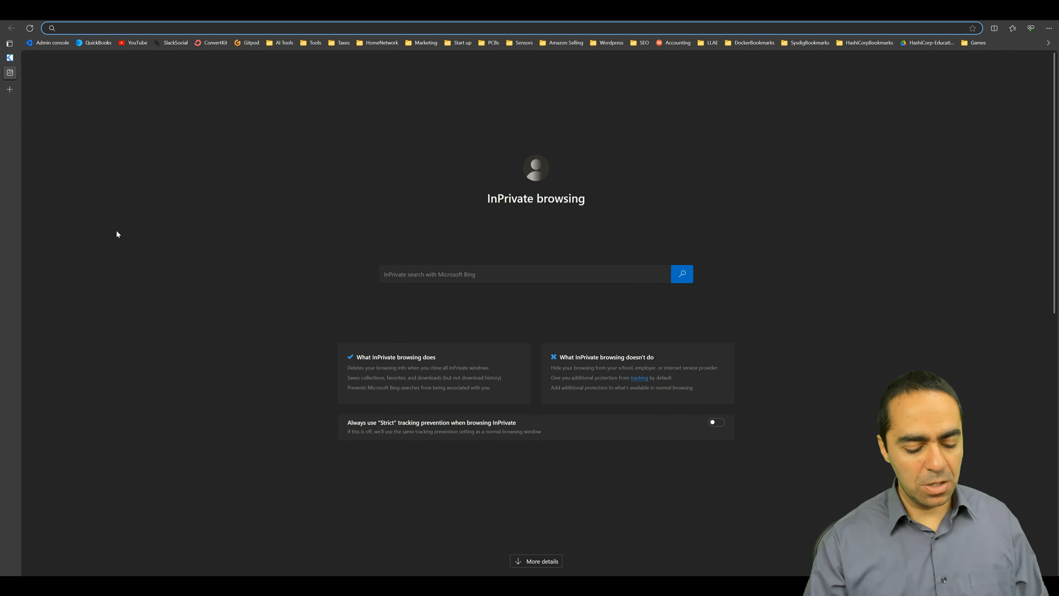
- Go to localhost:18888 in the private window and sign in with the saved email credentials
text(localhost:3000)
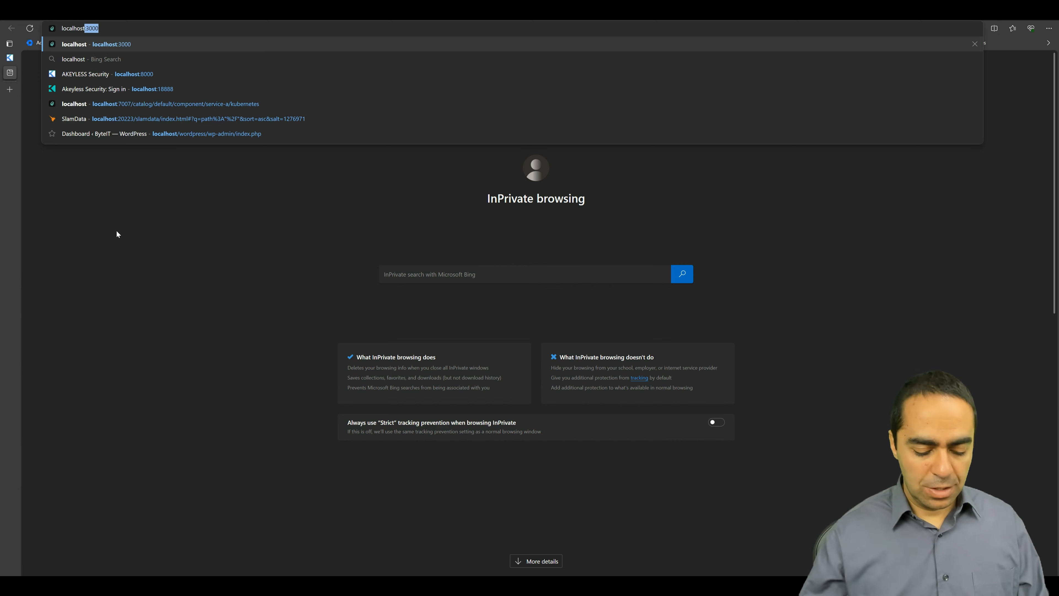
text(localhost:18888)
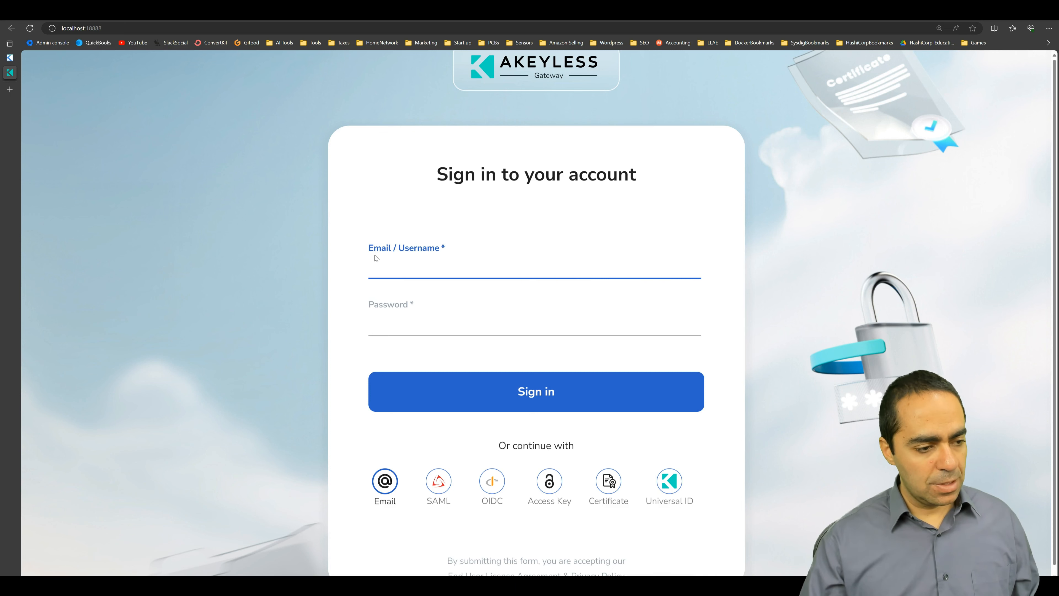
mouse_move(284, 273)
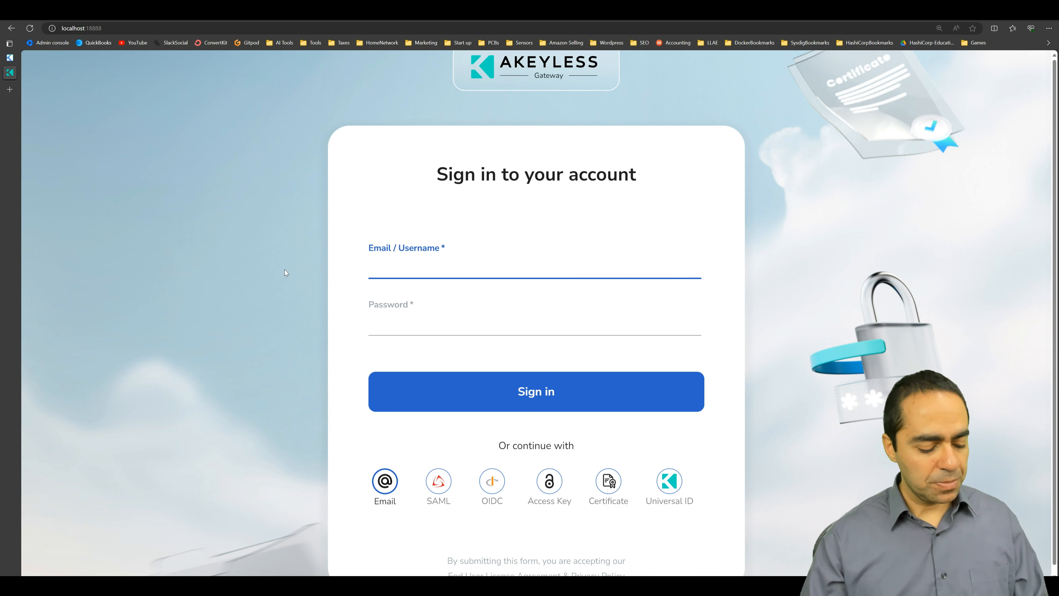
text(sam.gab)
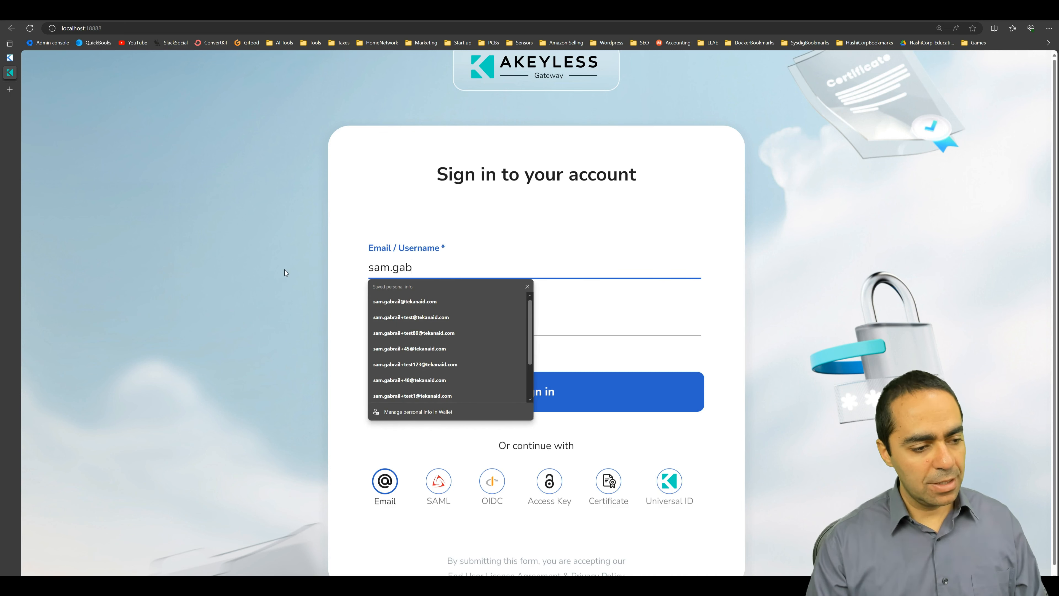
click(405, 301)
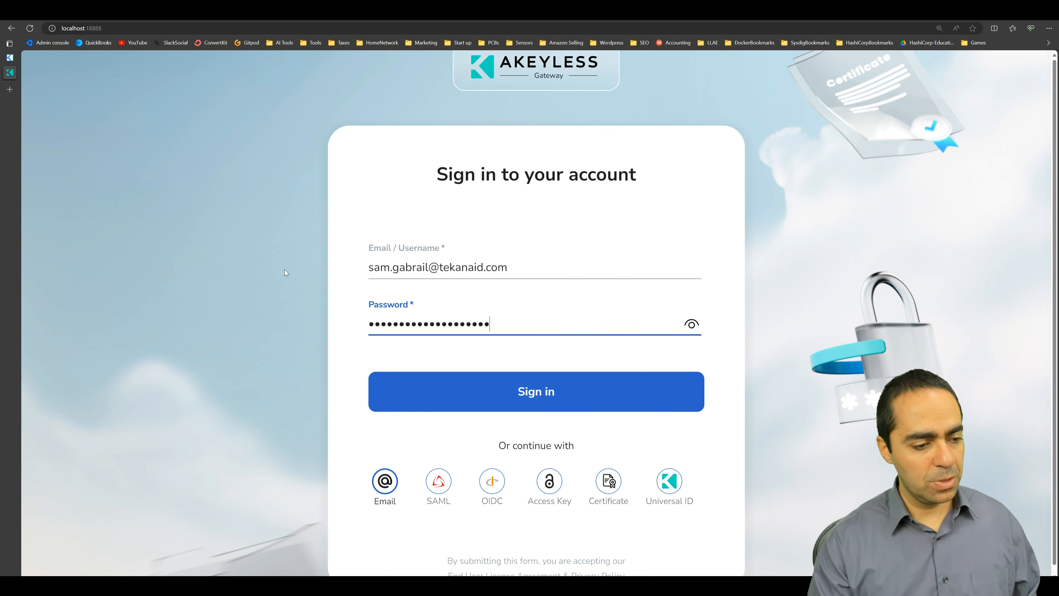
click(535, 391)
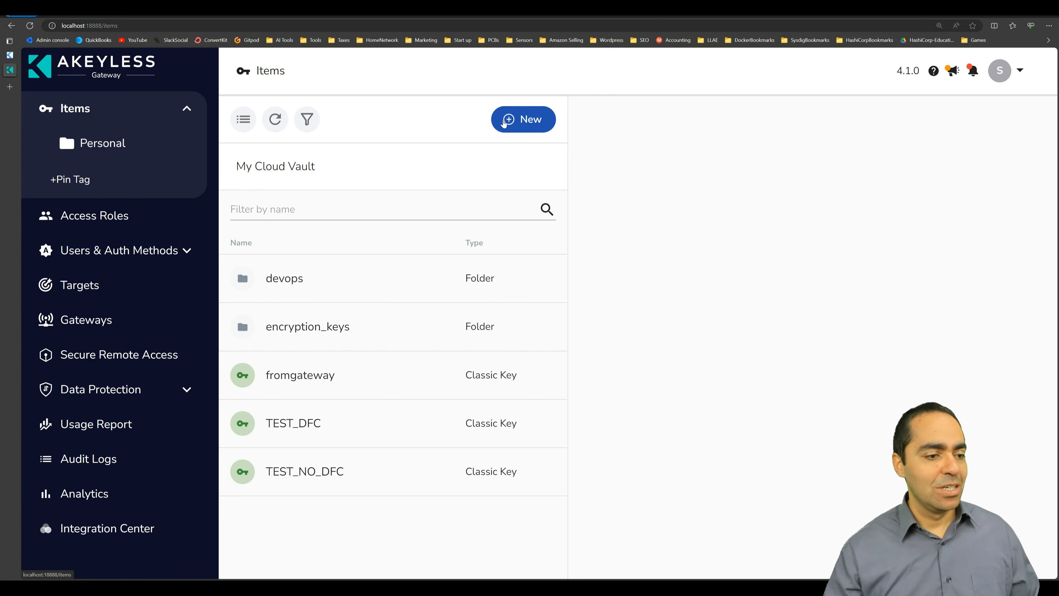
- Start a new DFC encryption key named DFCencryptionKeyCF in /encryption_keys/
click(523, 119)
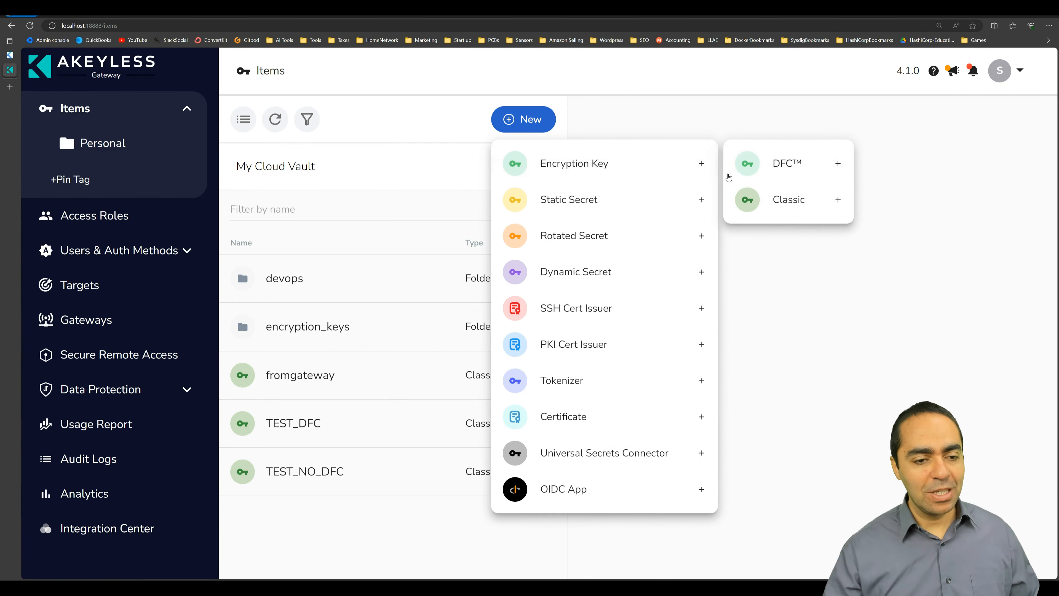
click(574, 163)
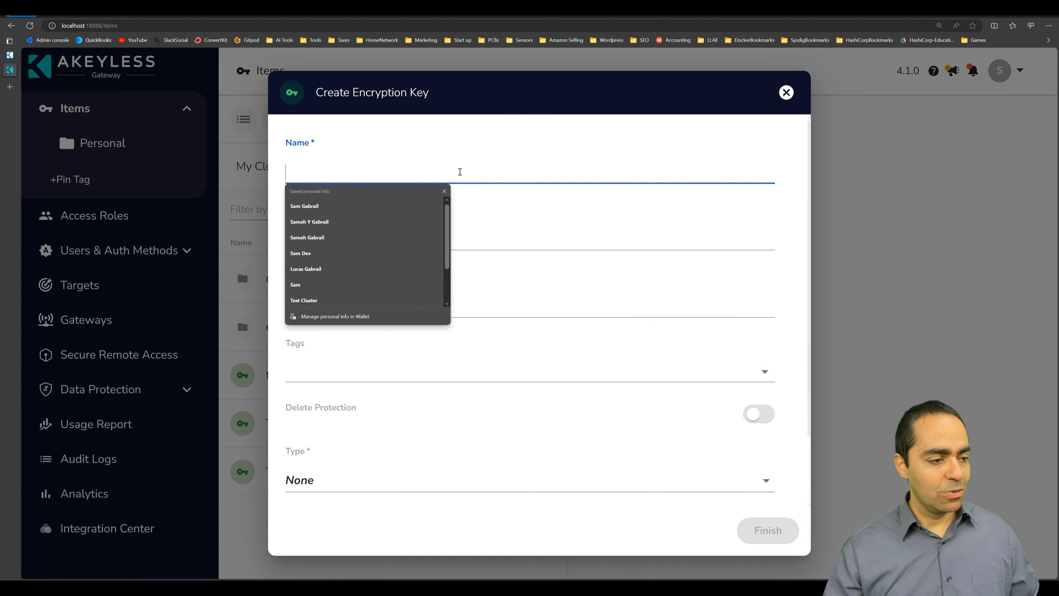
text(E)
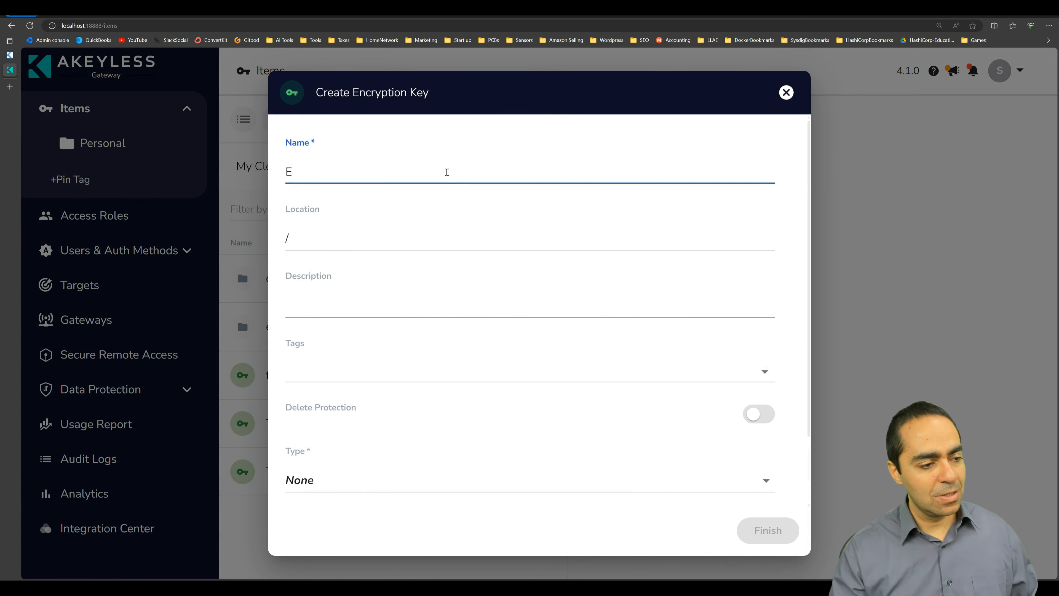
text(DFC)
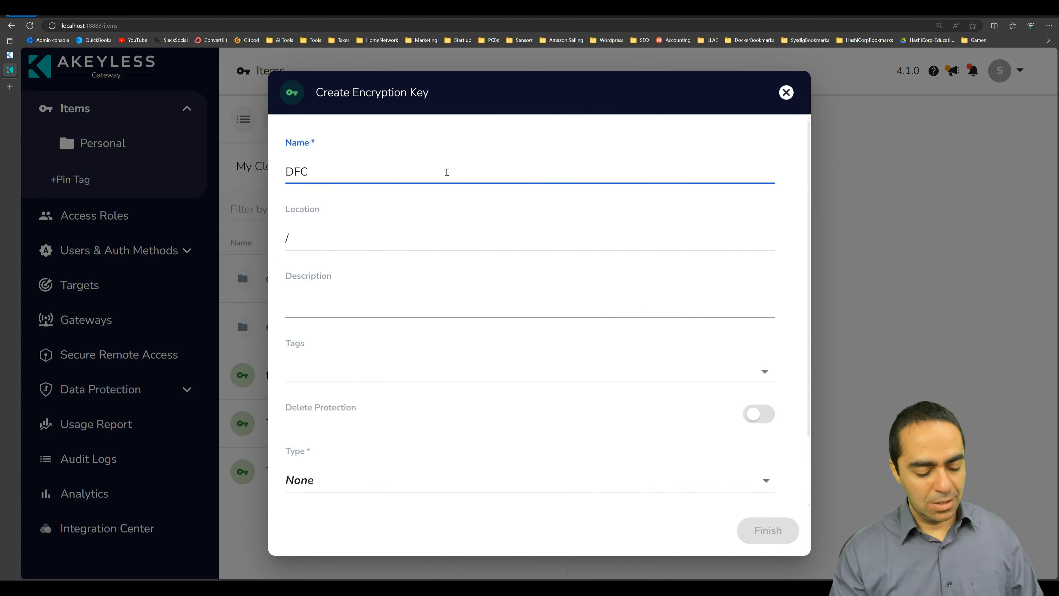
text(encryptionKeyCF)
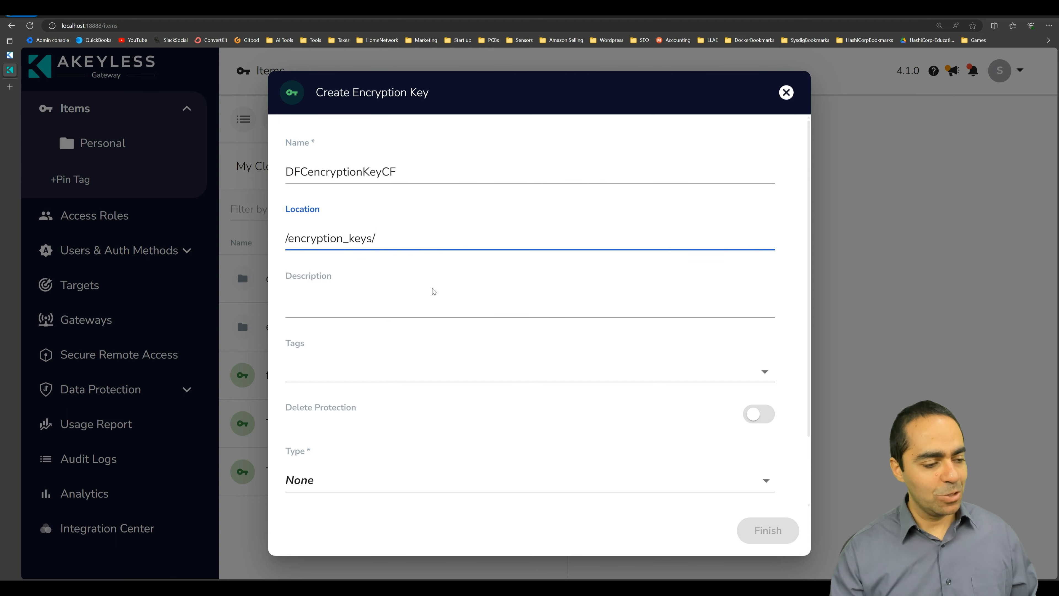
scroll(down, 3)
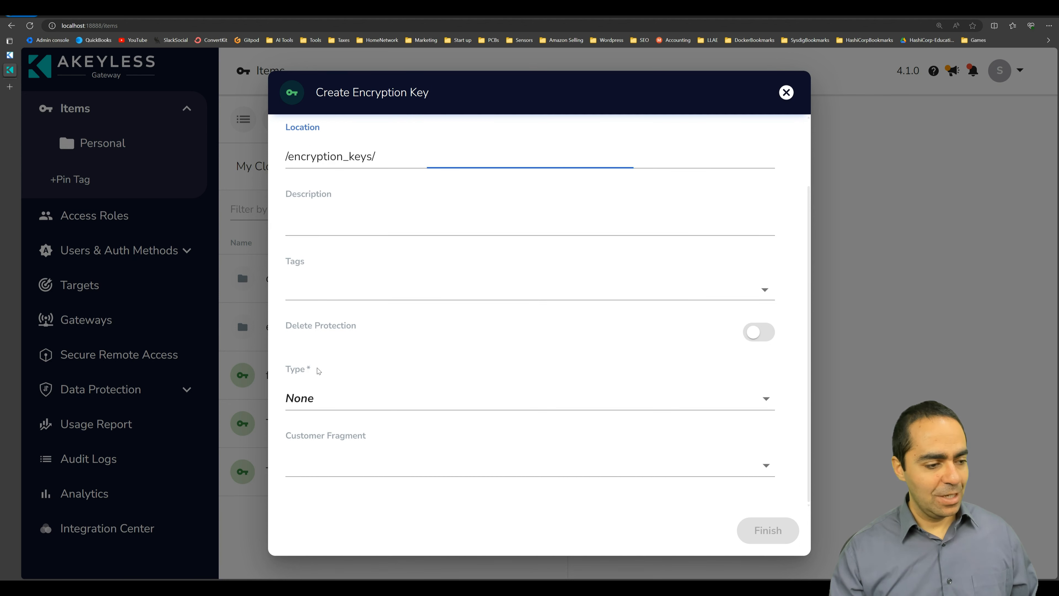
- Choose type AES128GCM, protect it with the CodeSpacesFragment customer fragment, and finish creation
click(529, 398)
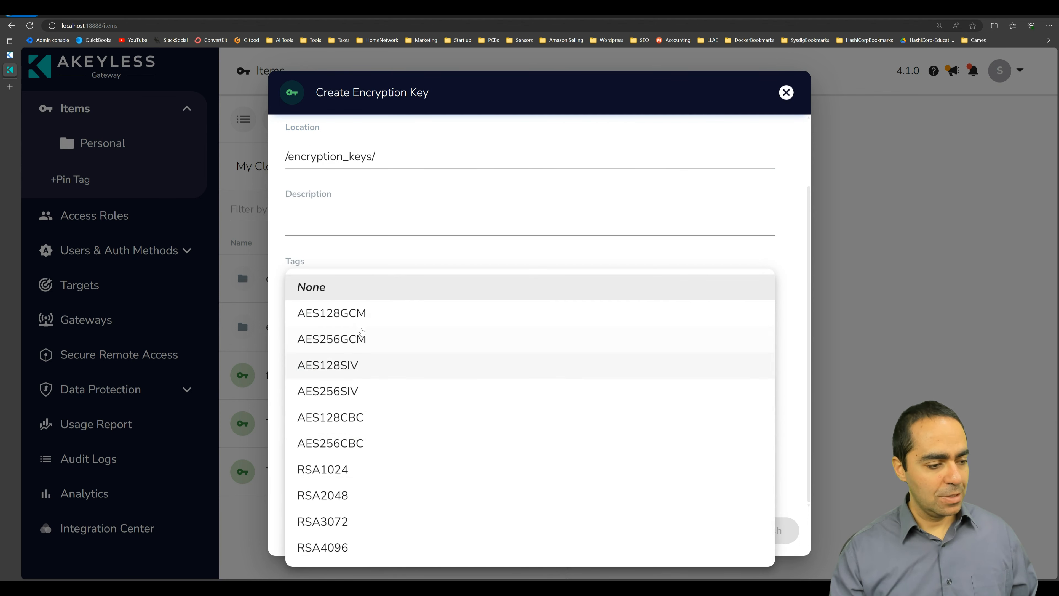
click(332, 313)
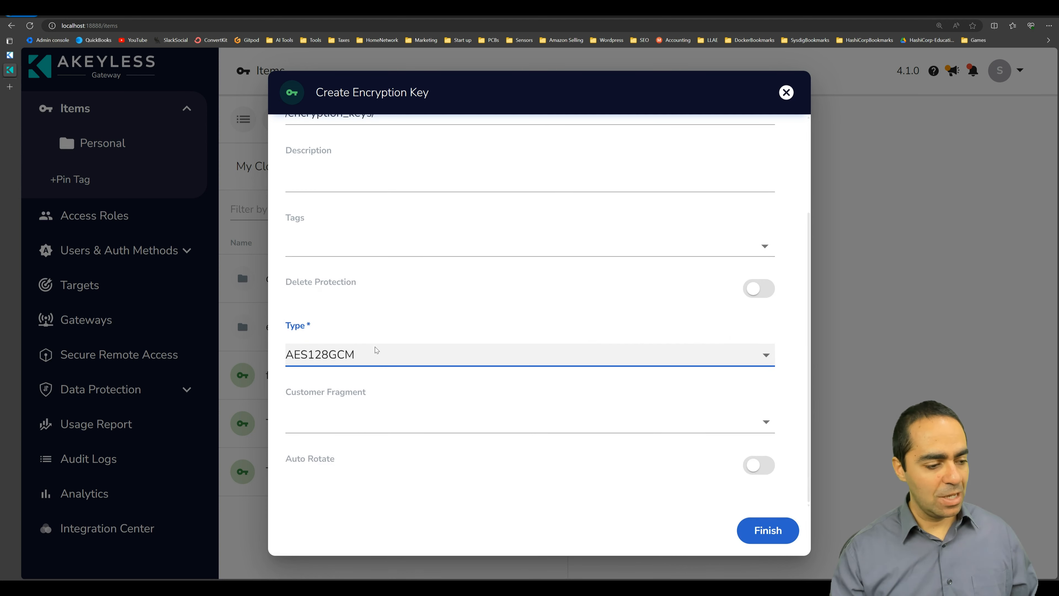
click(528, 421)
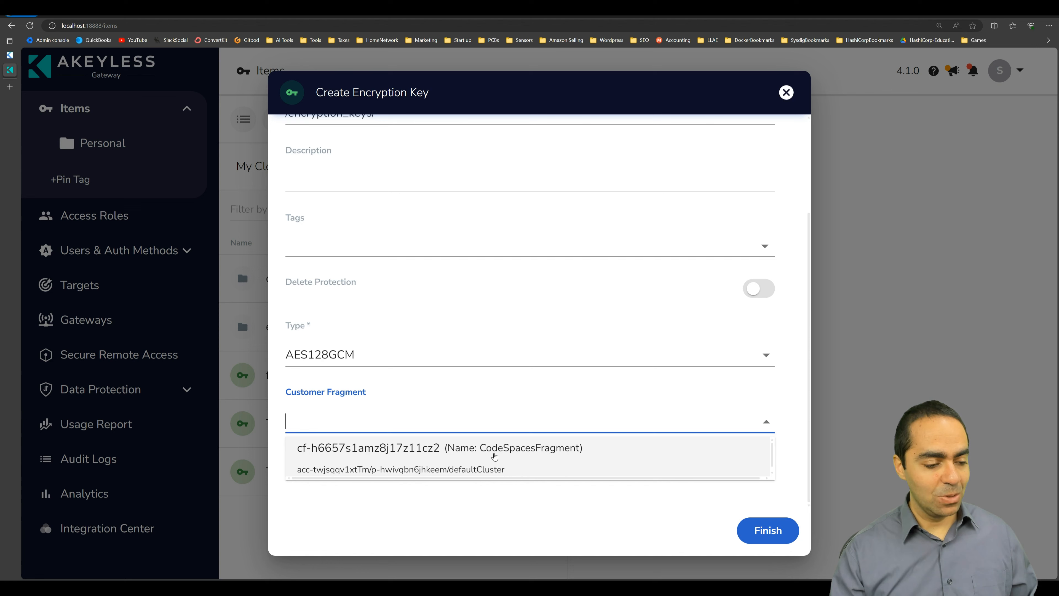
click(370, 448)
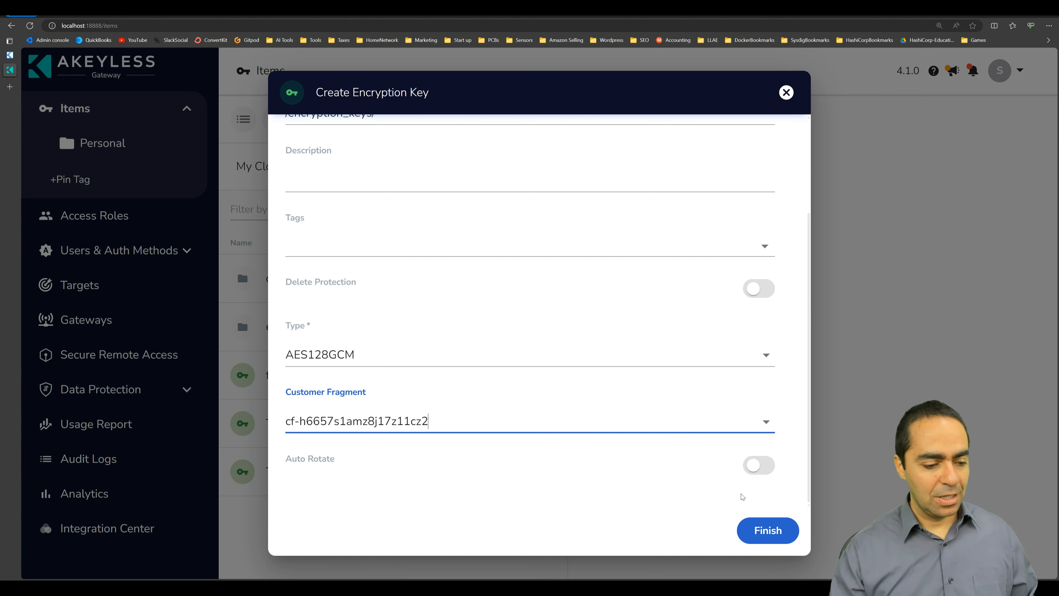
click(767, 530)
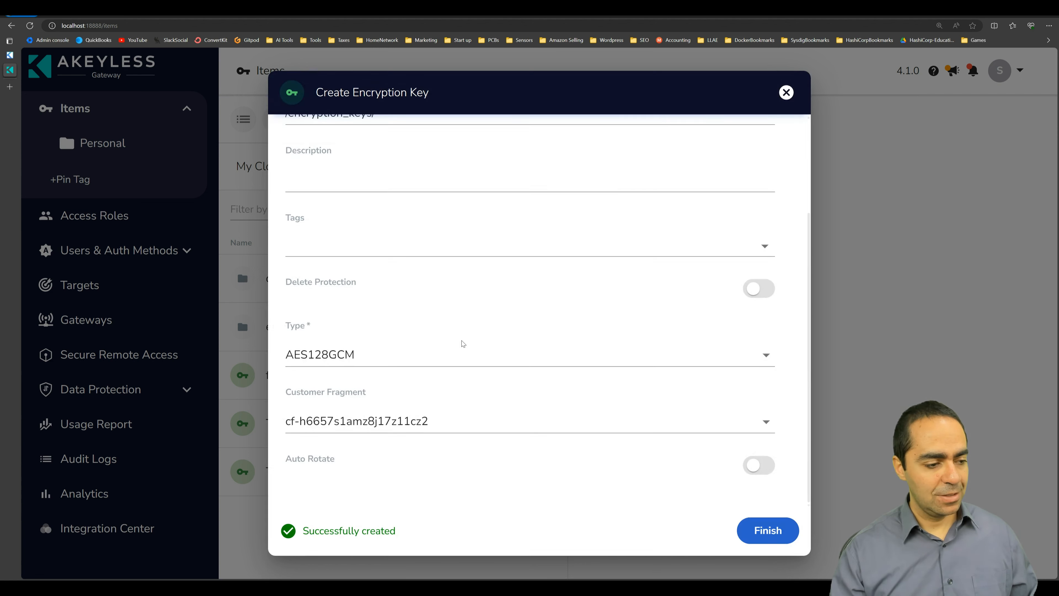
click(767, 530)
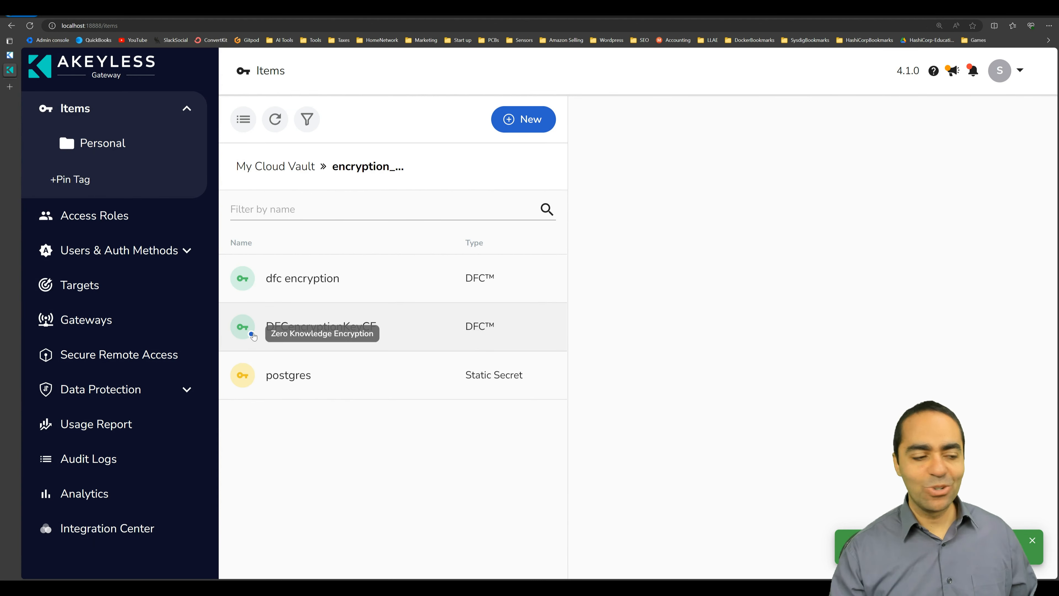
- Review DFCencryptionKeyCF's General details confirming AES128GCM and zero-knowledge encryption enabled
click(321, 326)
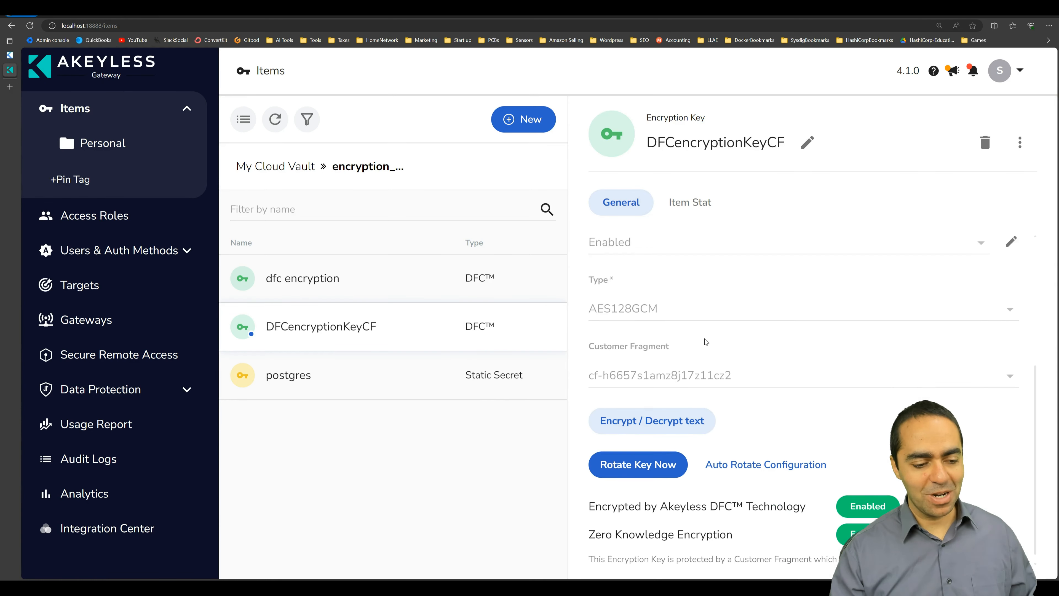
scroll(down, 3)
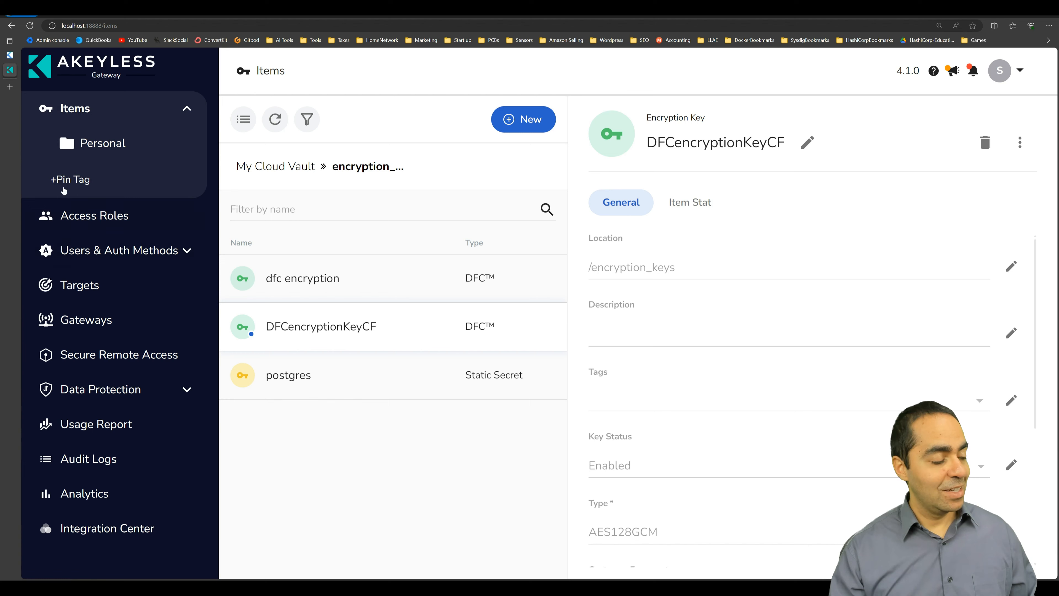
- Start a new static secret in the personal vault named Hello
click(103, 142)
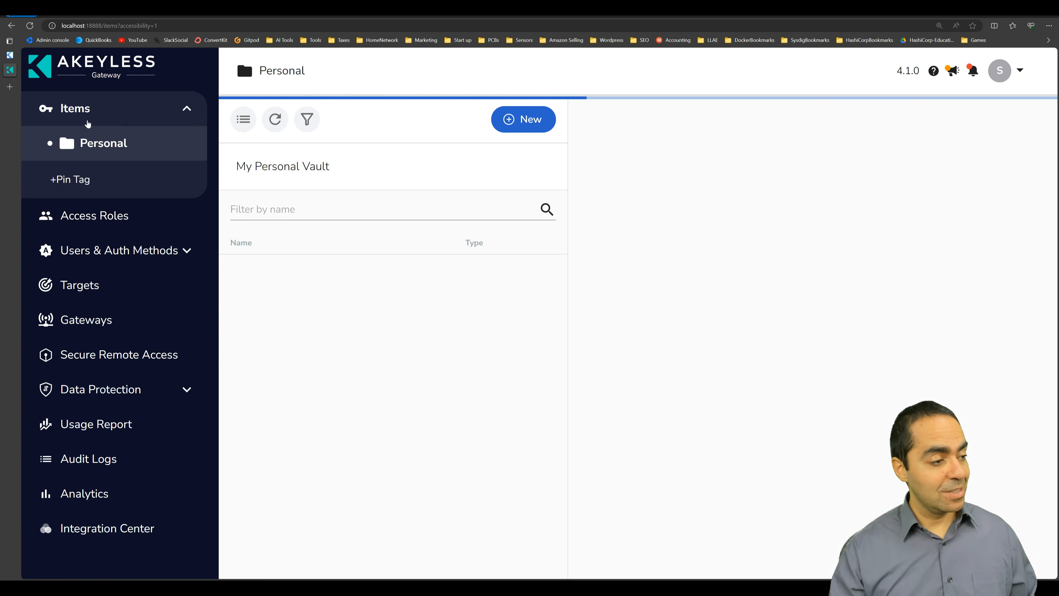
click(522, 119)
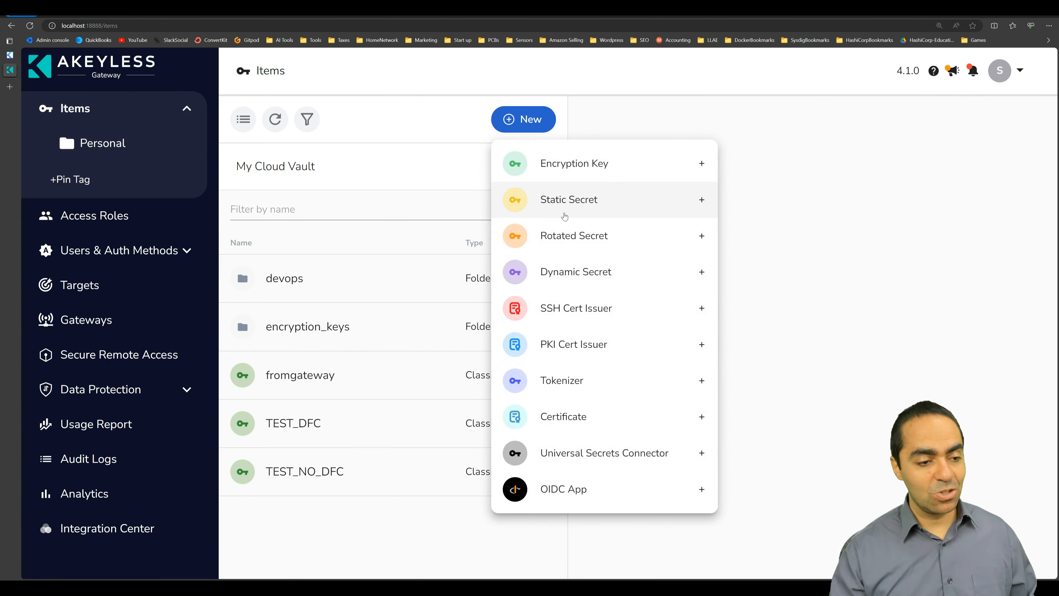
click(568, 199)
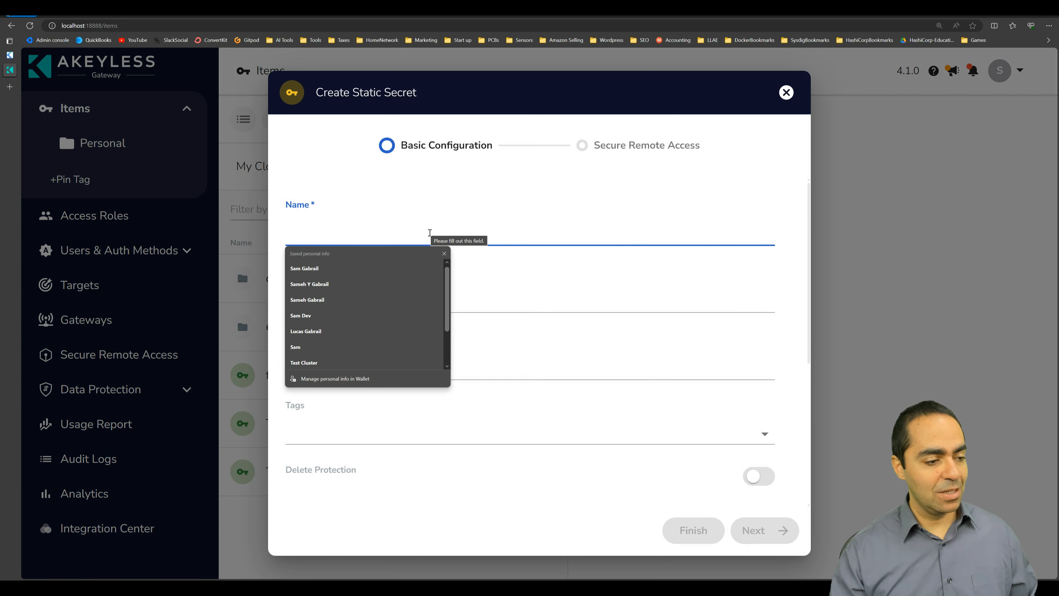
text(Hello)
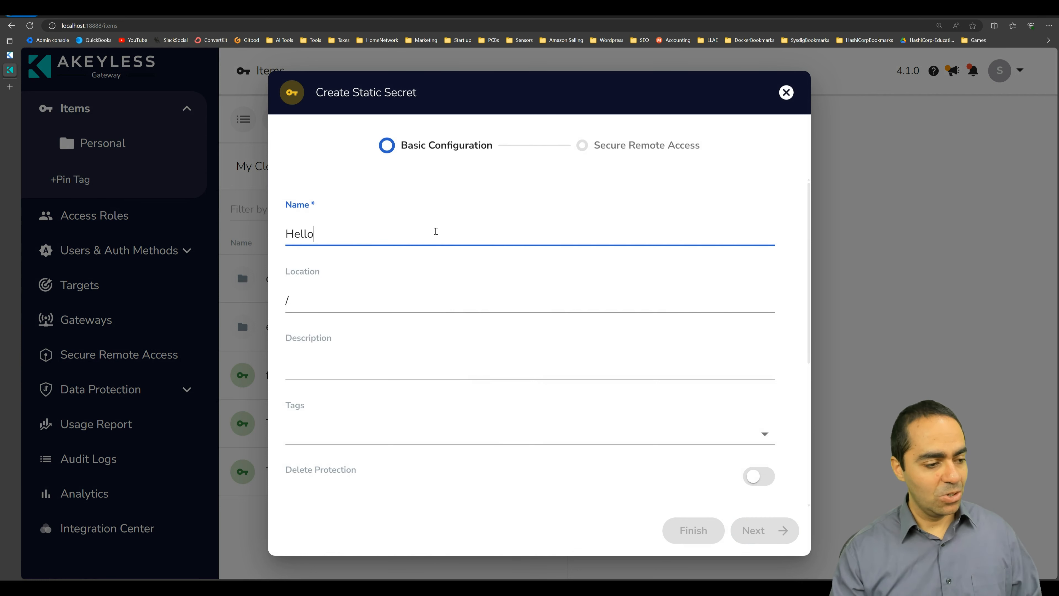
scroll(down, 3)
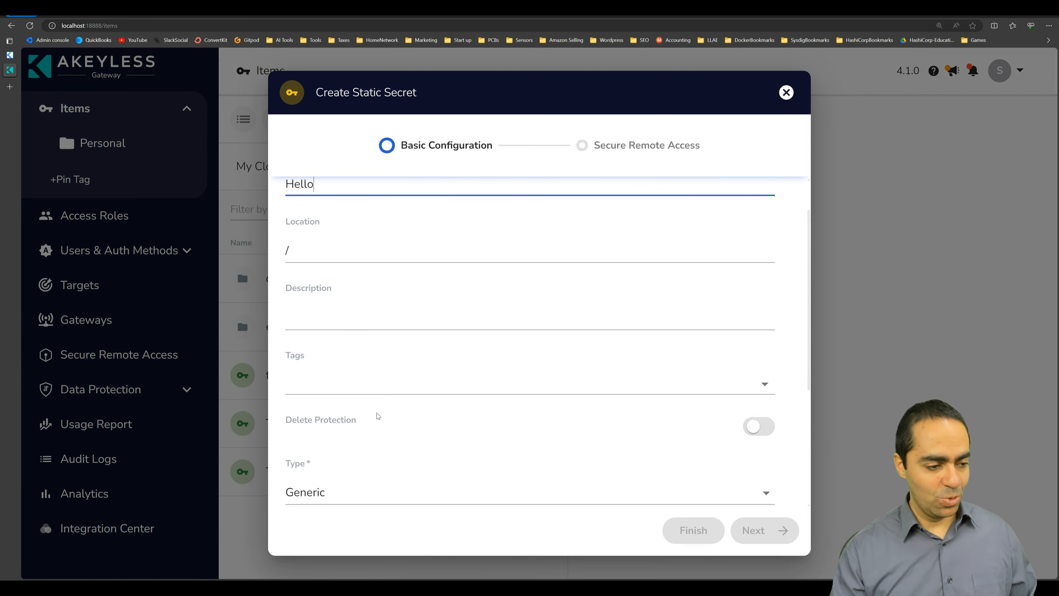
scroll(down, 3)
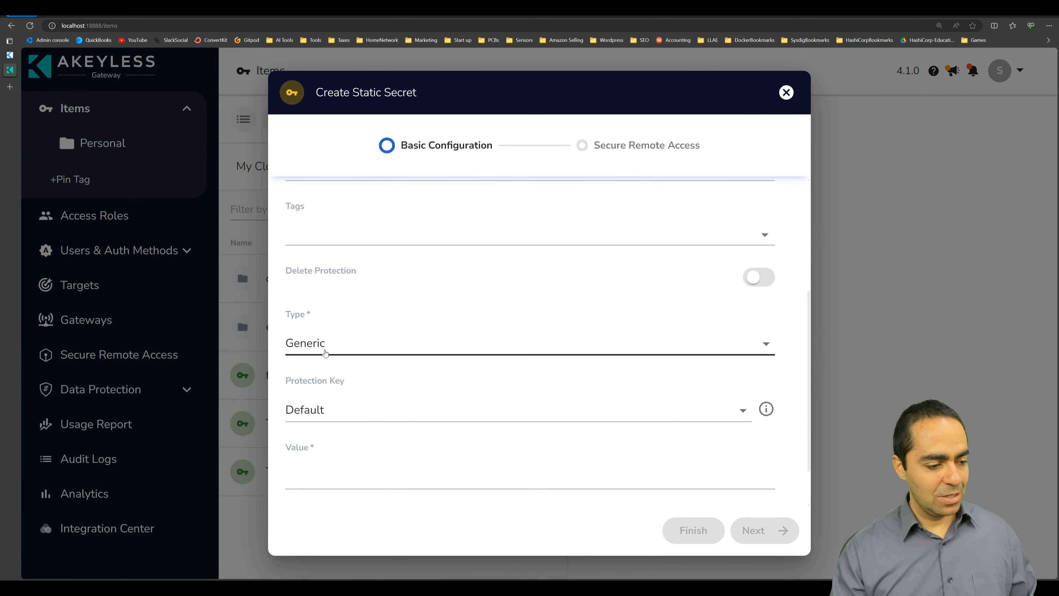
scroll(down, 3)
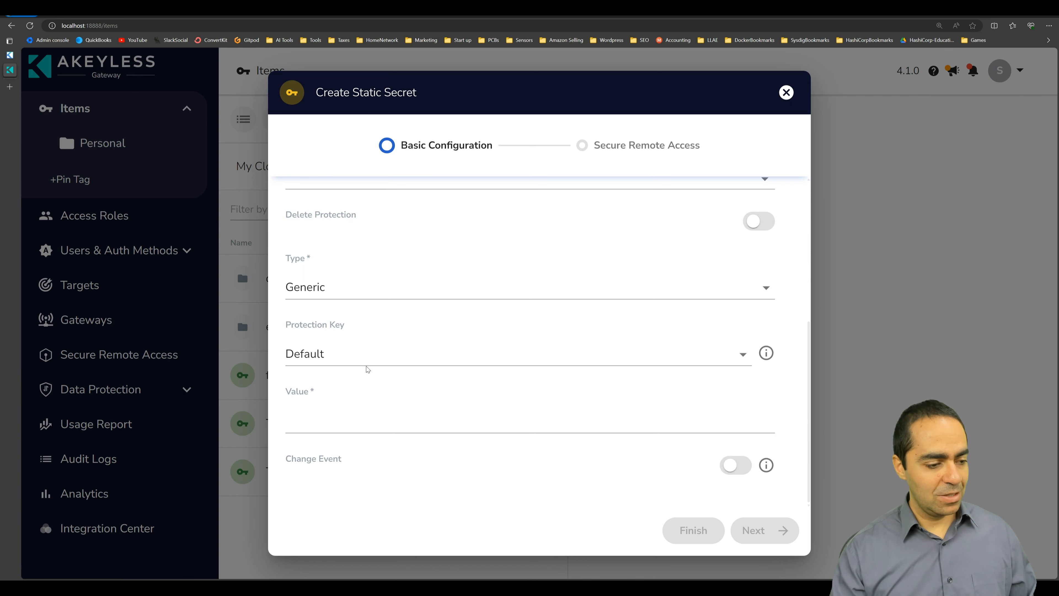
click(517, 353)
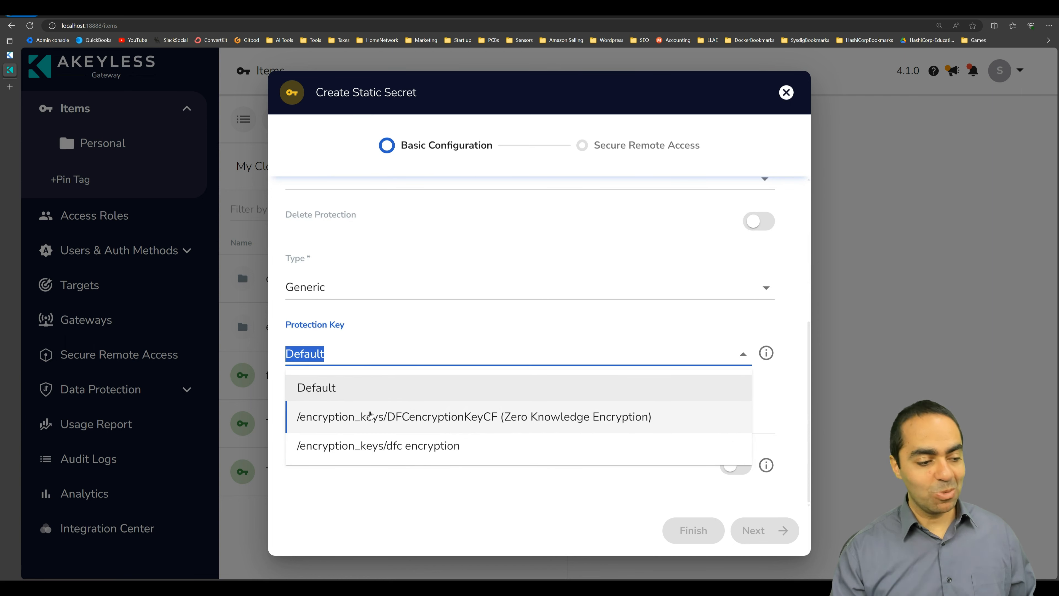
mouse_move(445, 427)
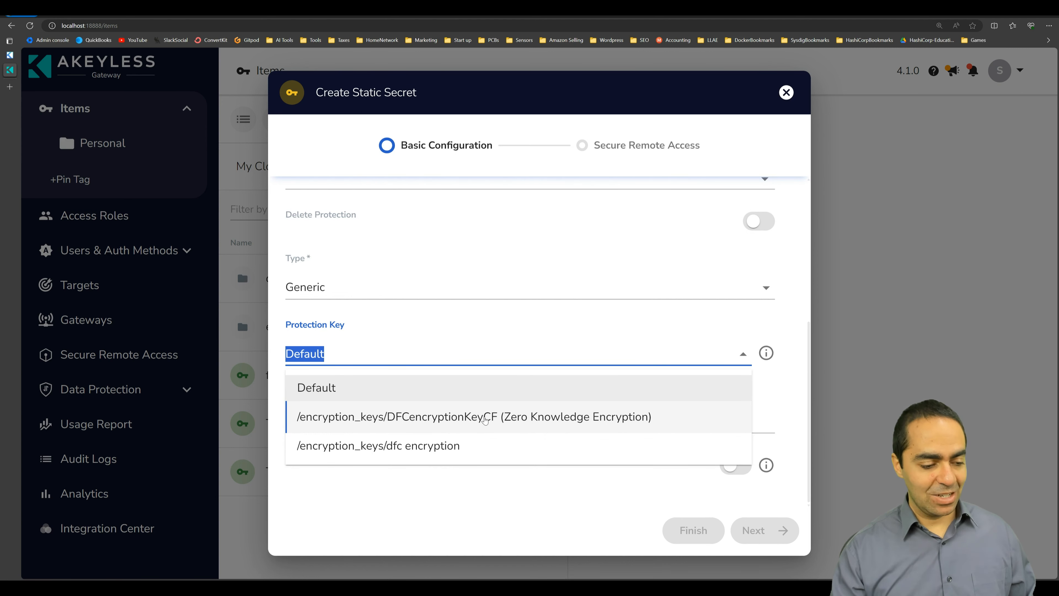
click(473, 417)
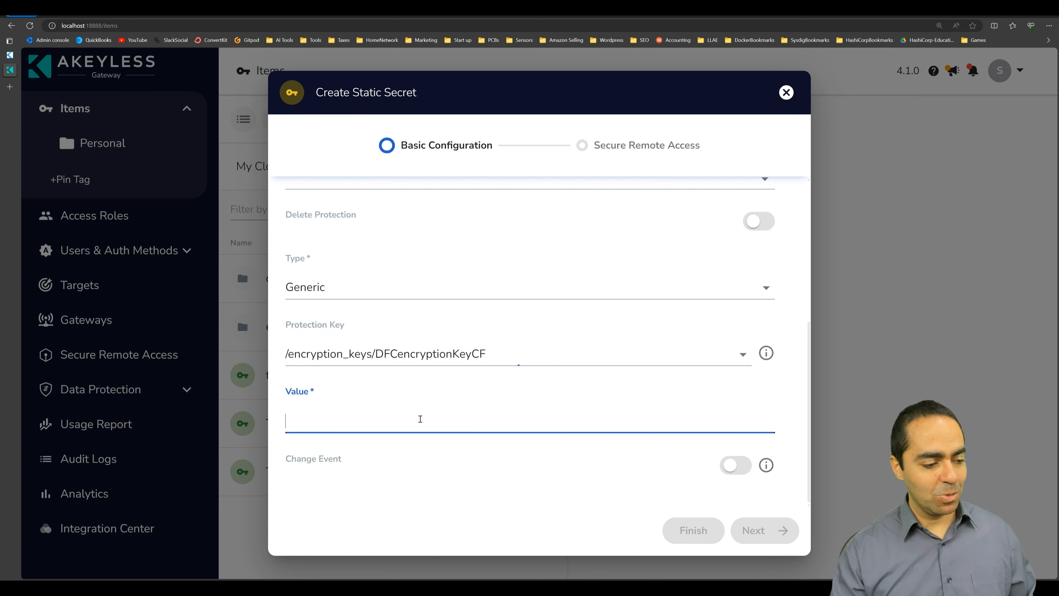
text(world)
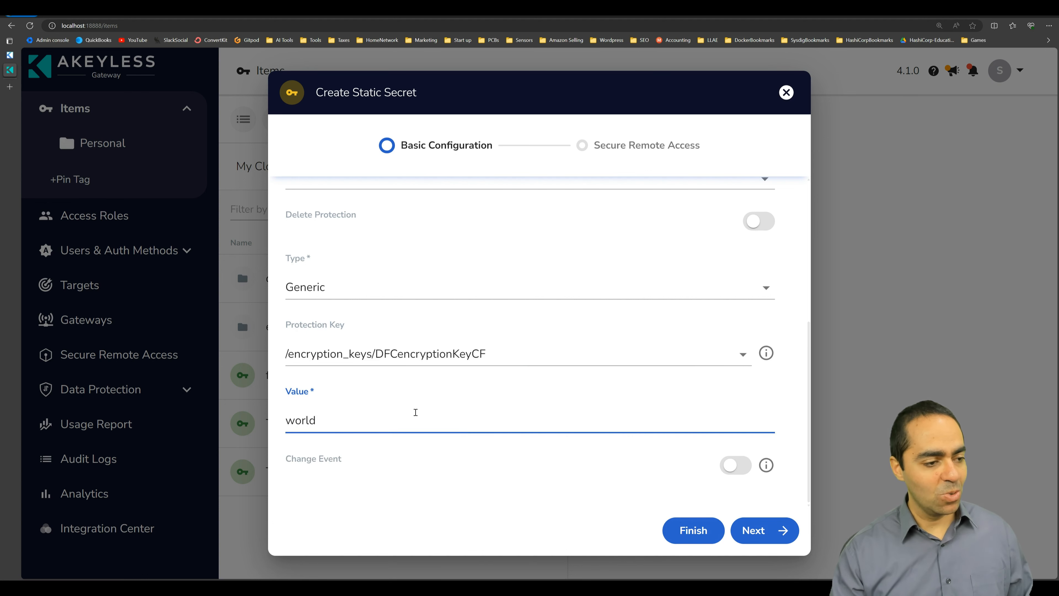
mouse_move(688, 493)
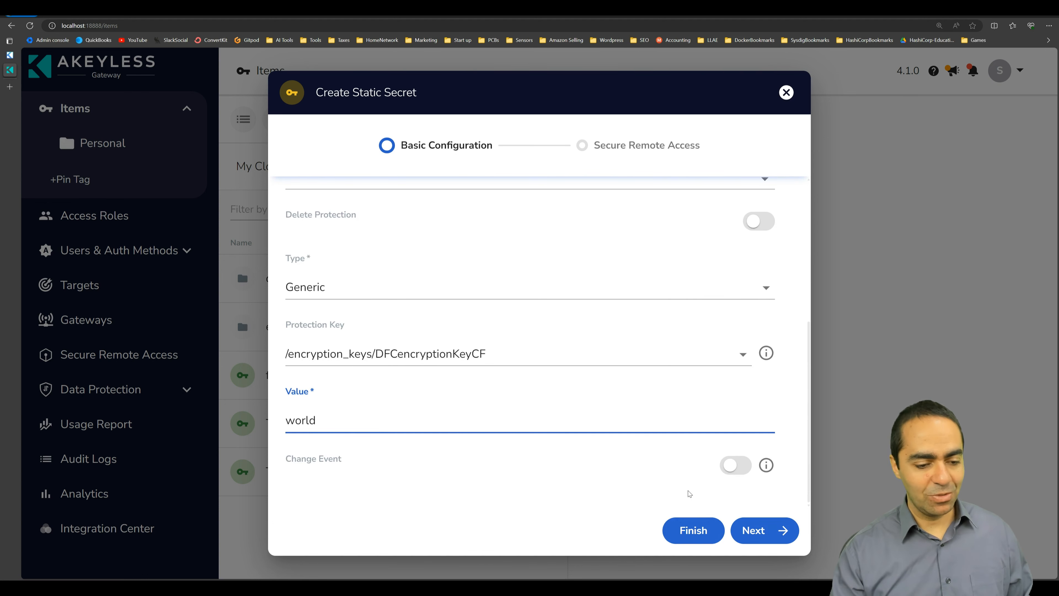
click(764, 530)
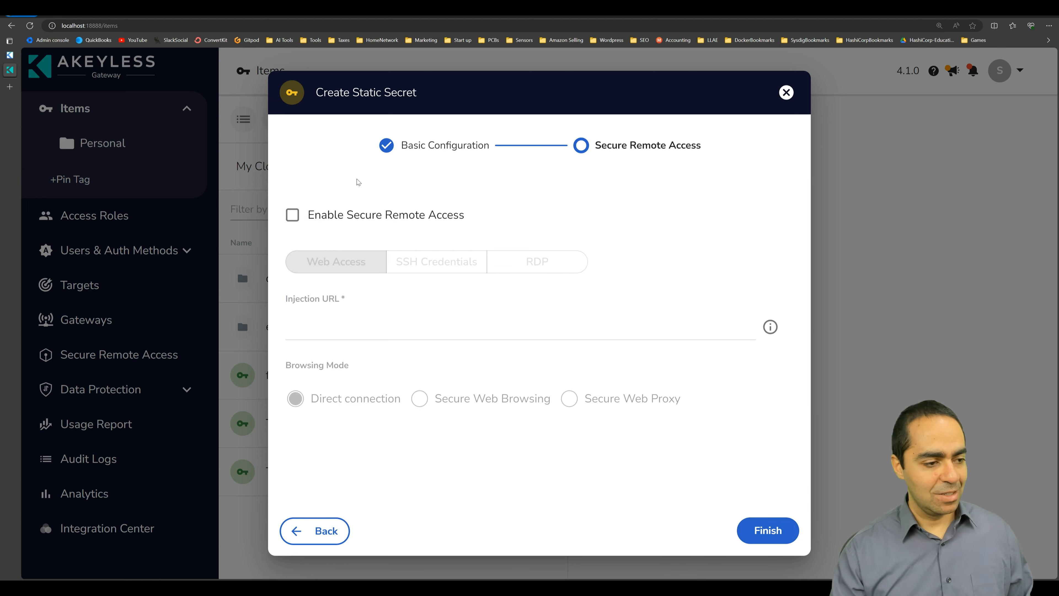
click(768, 530)
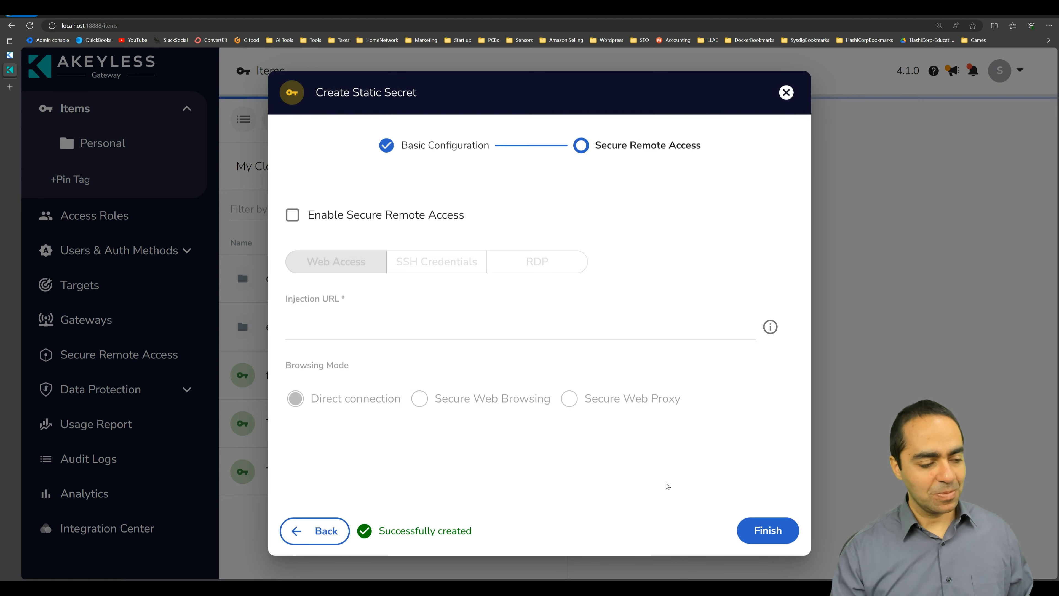
click(766, 530)
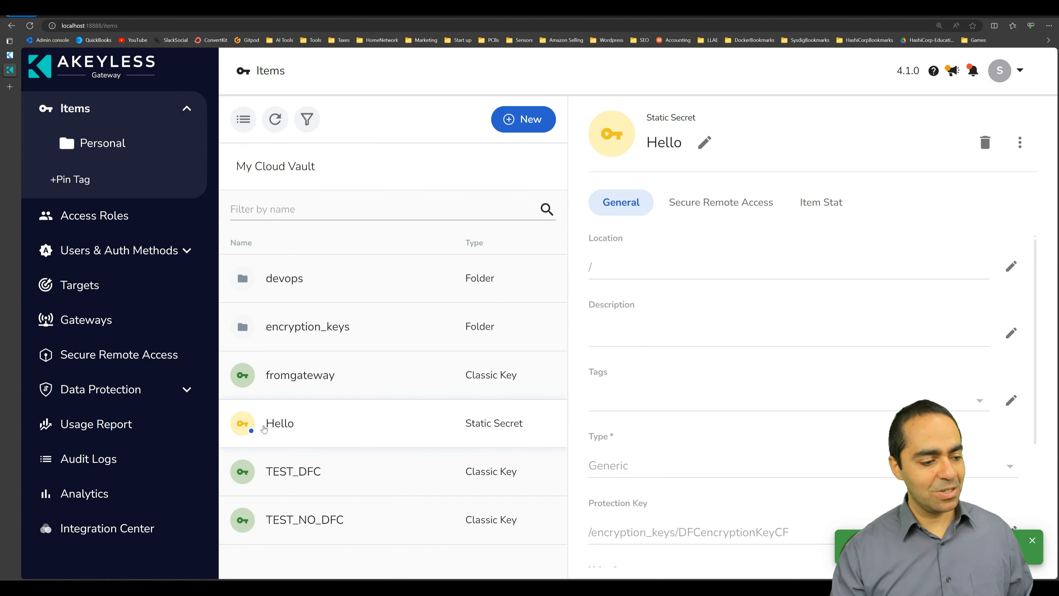
mouse_move(250, 434)
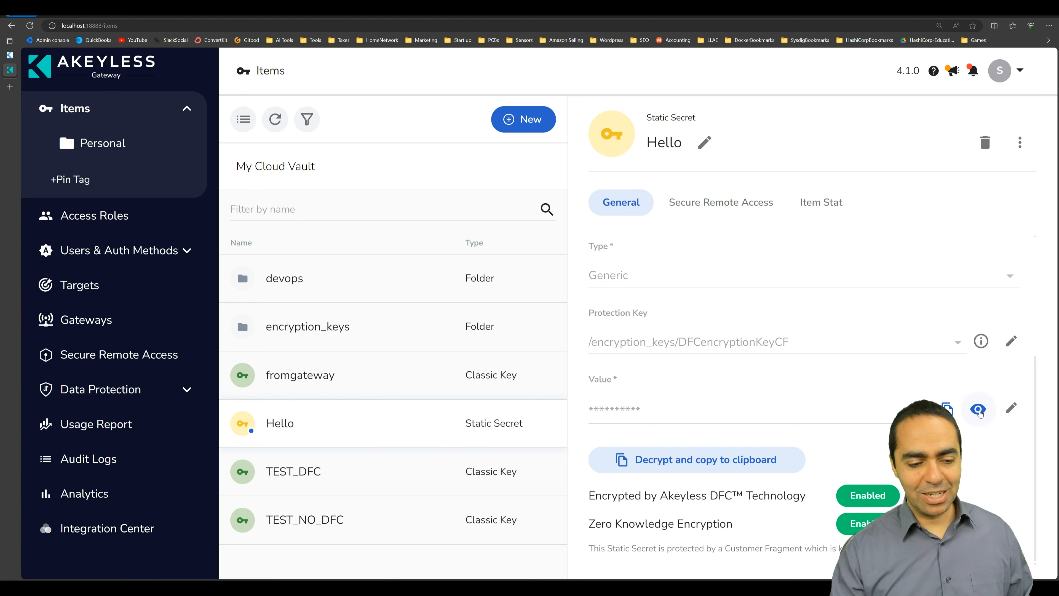
click(978, 410)
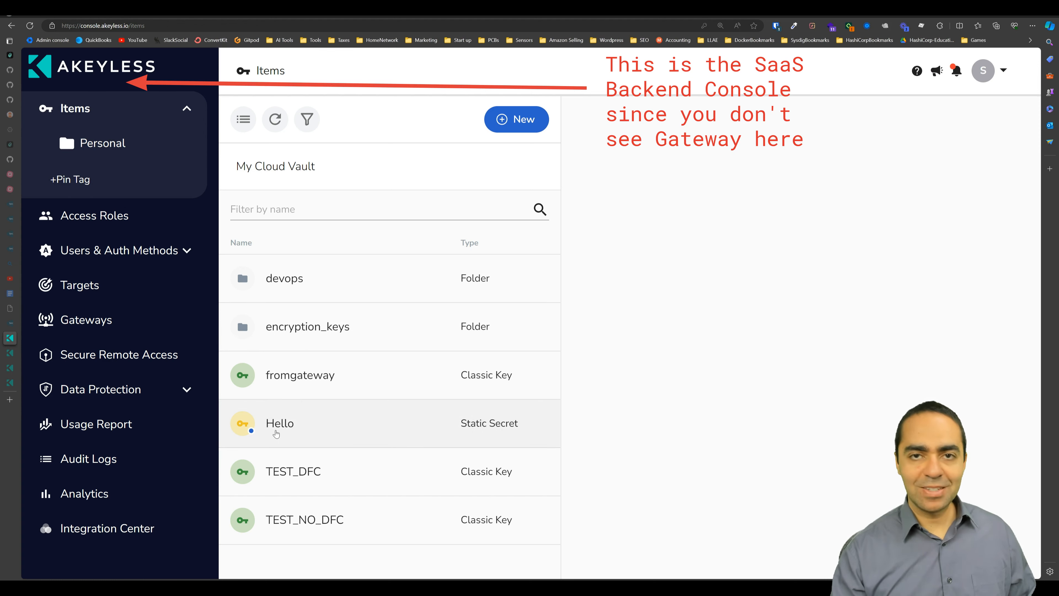
mouse_move(256, 435)
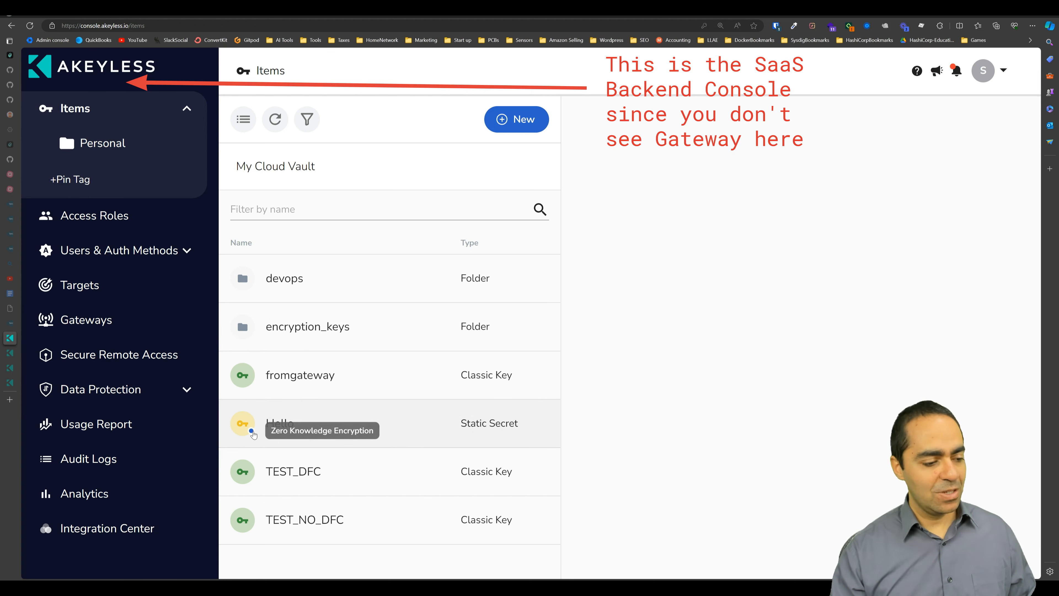
- View the Hello secret's details in the SaaS console showing DFC zero-knowledge protection
click(279, 423)
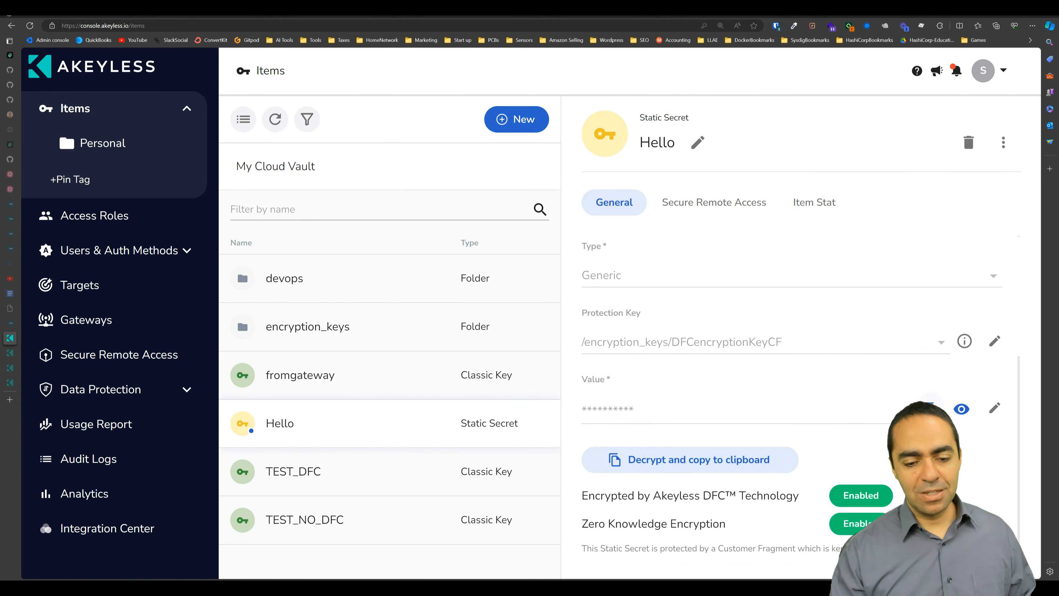
click(961, 409)
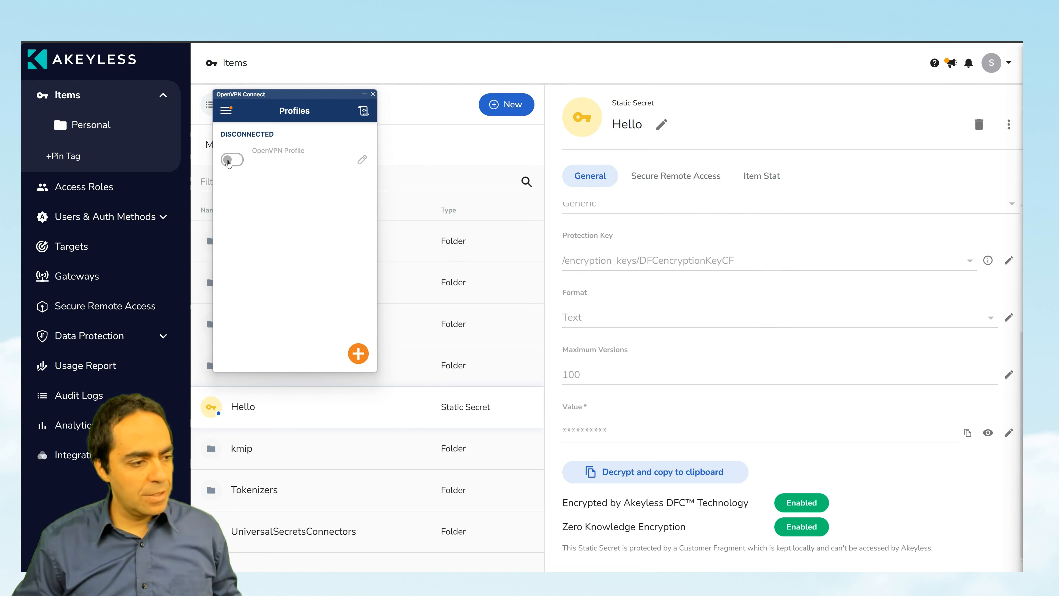
- With the VPN disconnected, reveal Hello's value and hit the customer fragment unavailable error
click(231, 160)
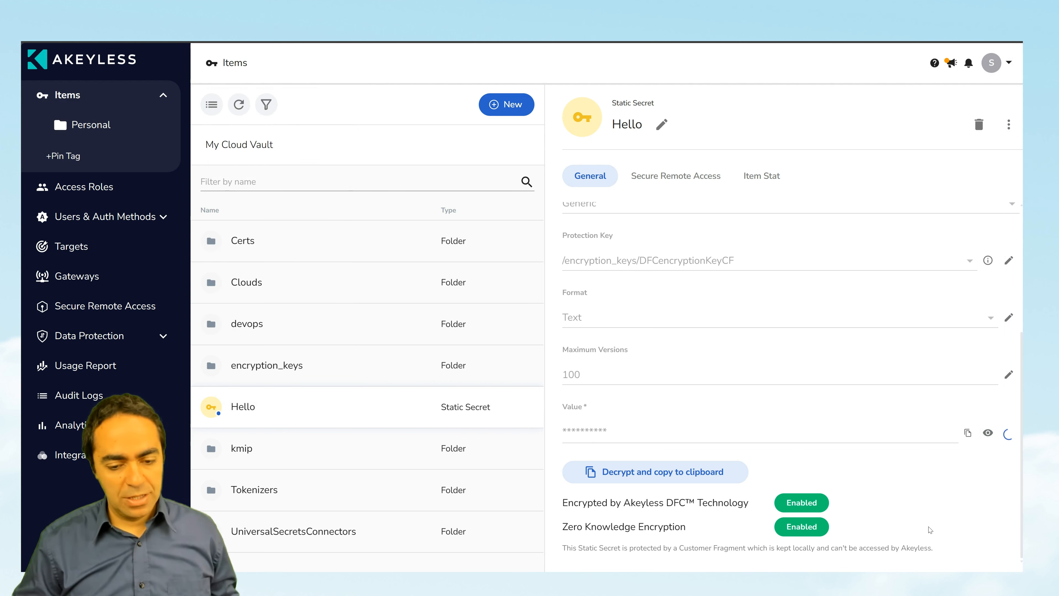
click(987, 433)
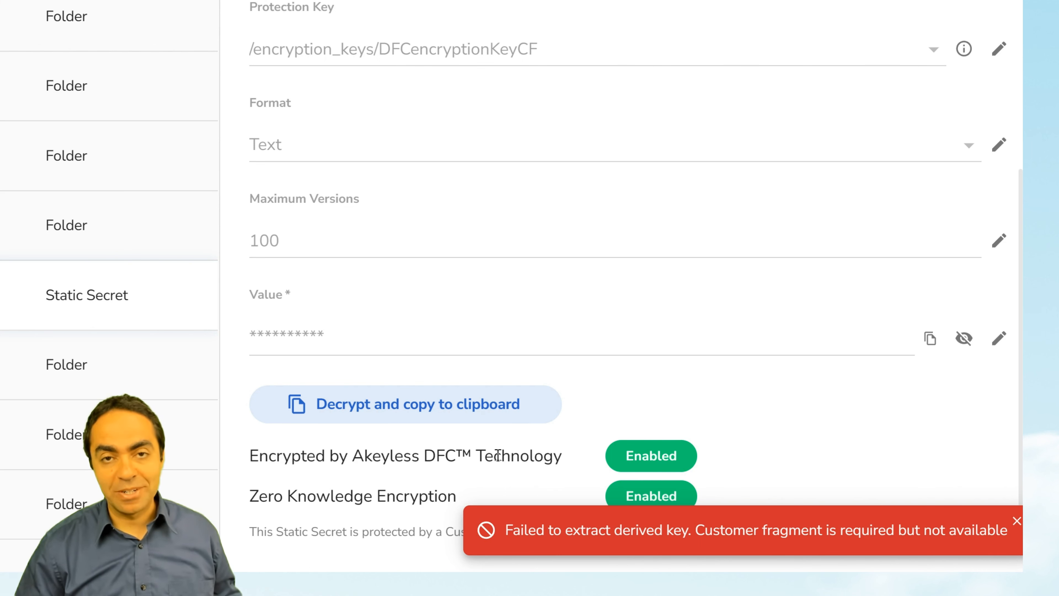
click(133, 224)
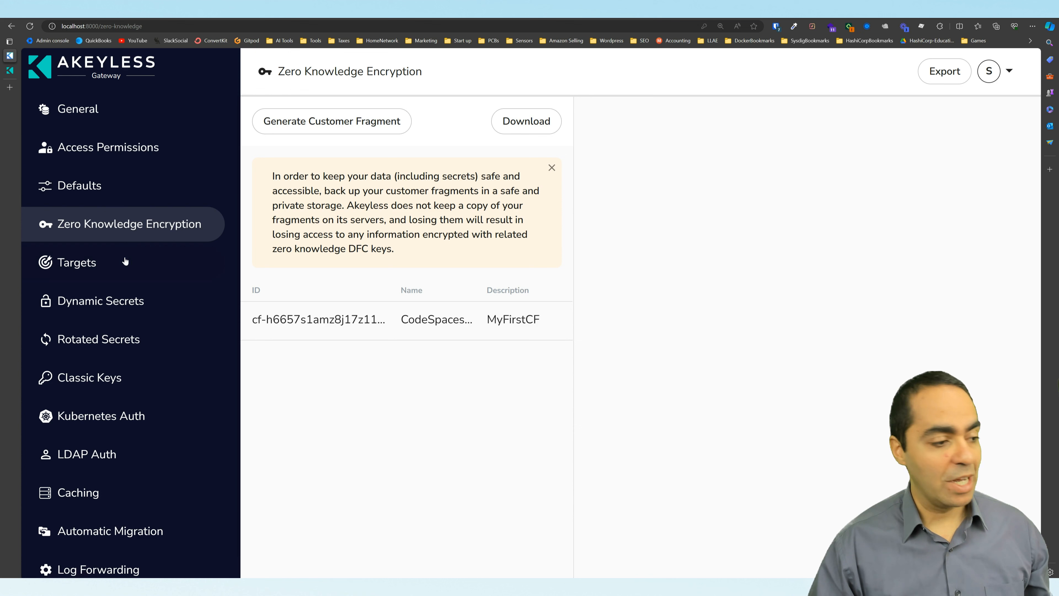
- Review the gateway's Defaults and its Default Encryption Key choices
click(79, 185)
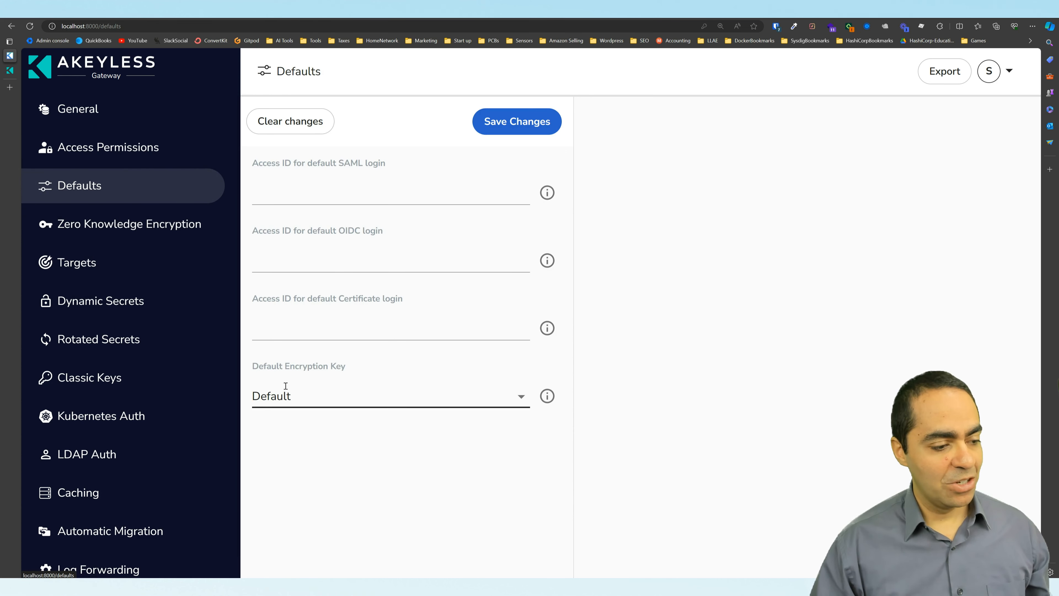
click(391, 396)
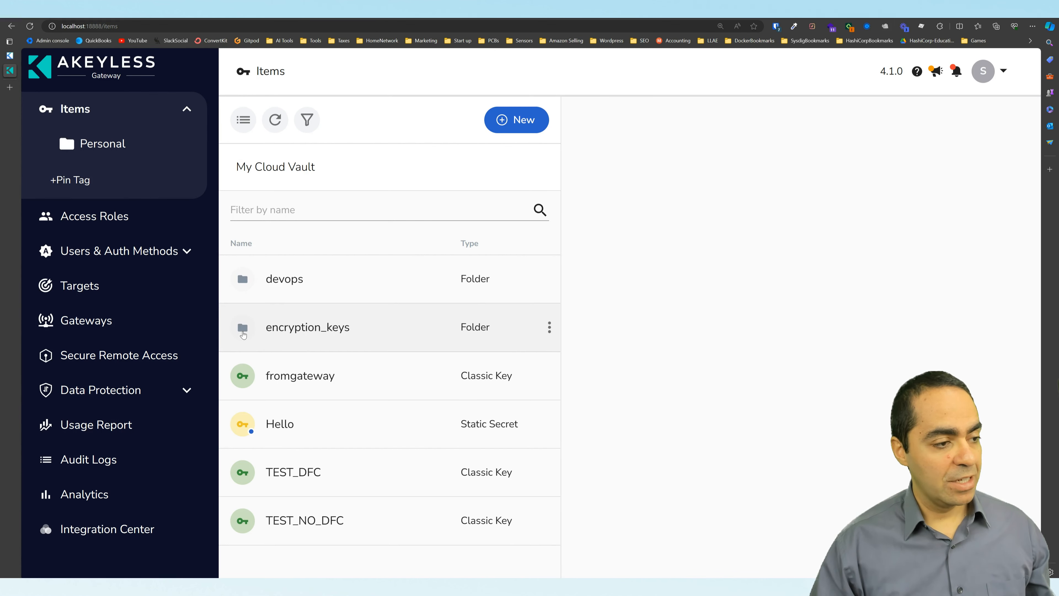
- Start a new static secret named kjk and confirm DFCencryptionKeyCF is preselected as protection key
click(516, 119)
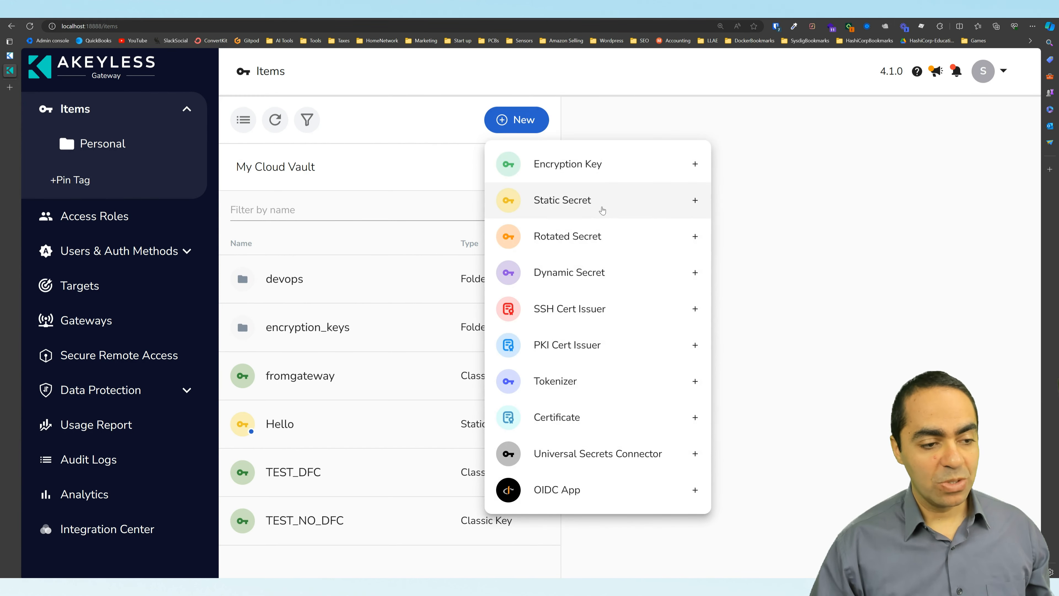
click(562, 199)
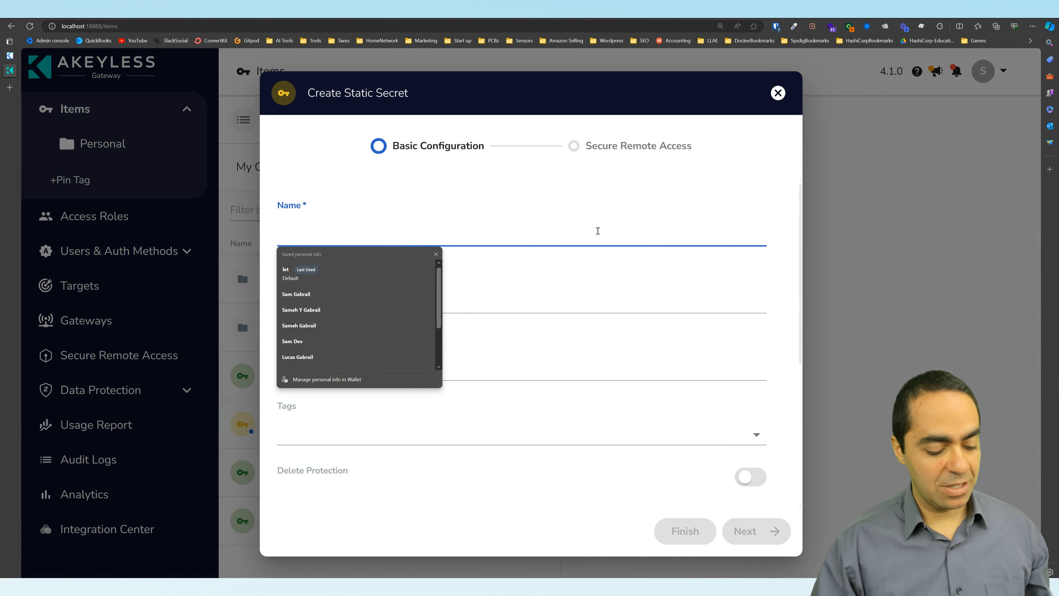
text(kjk)
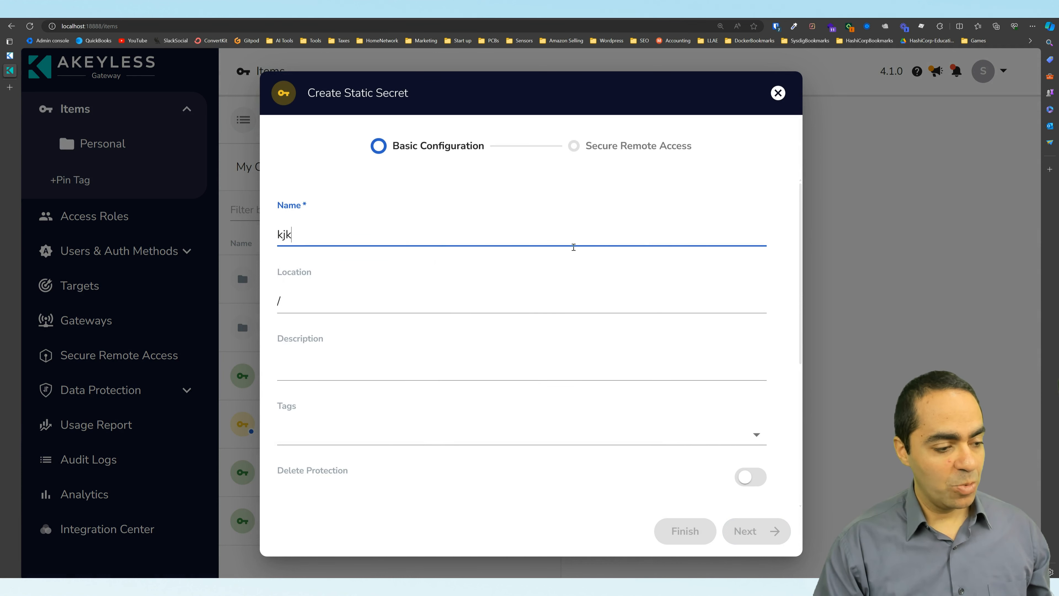
scroll(down, 3)
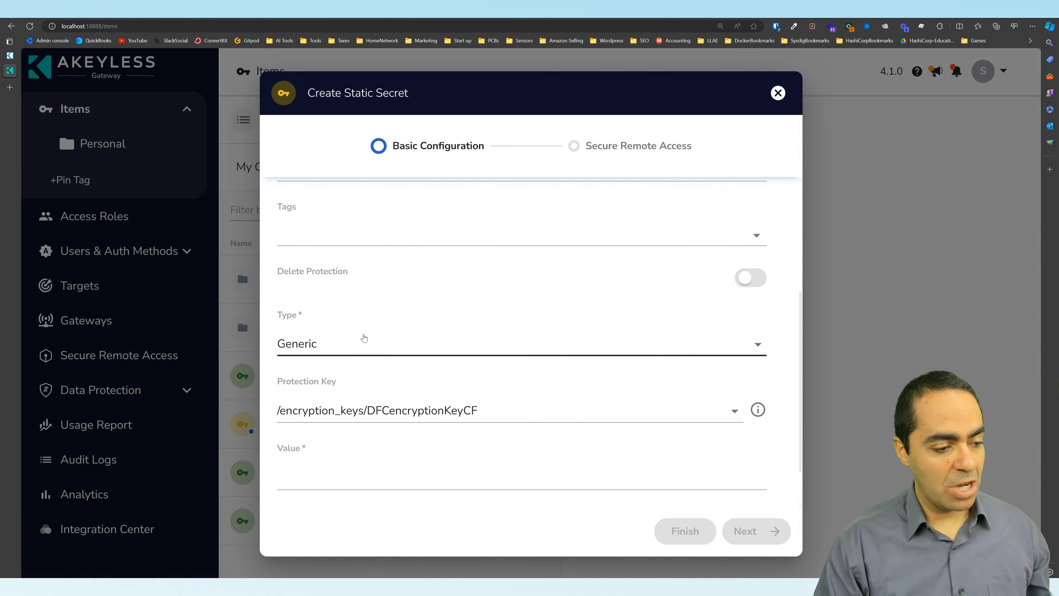
scroll(down, 3)
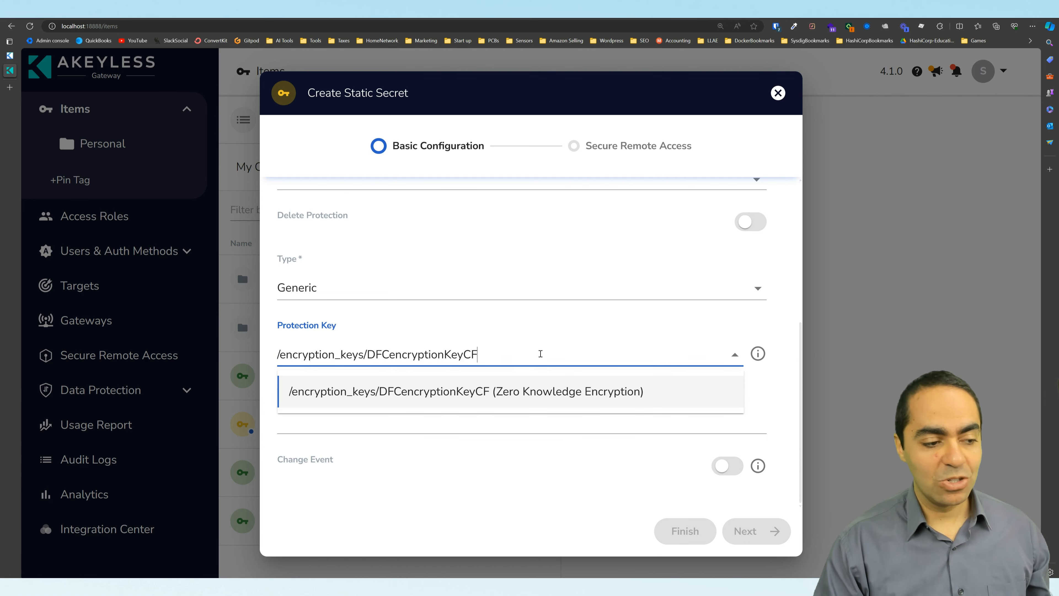
click(465, 391)
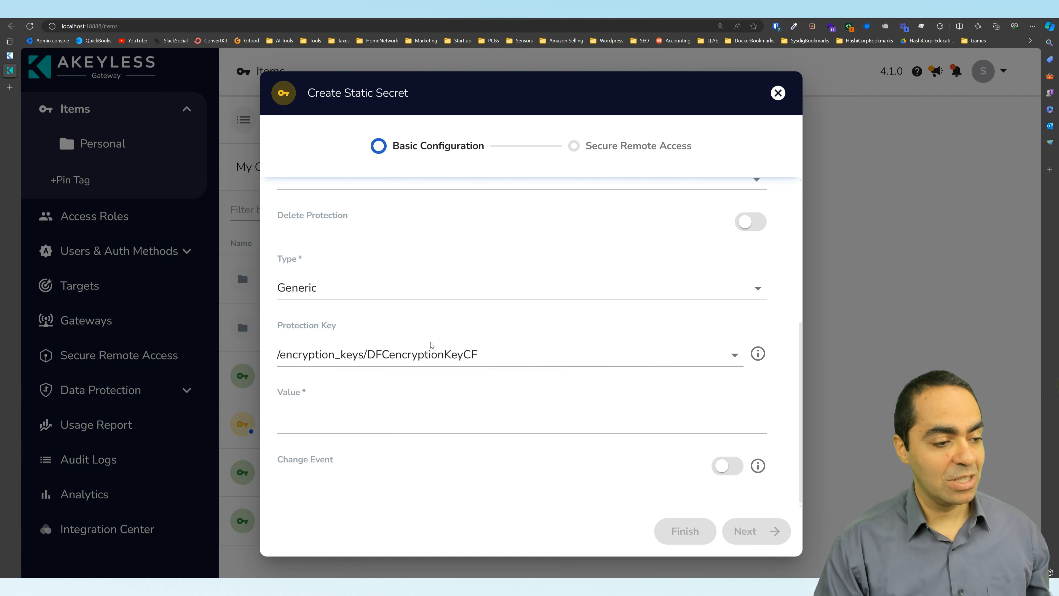
click(510, 354)
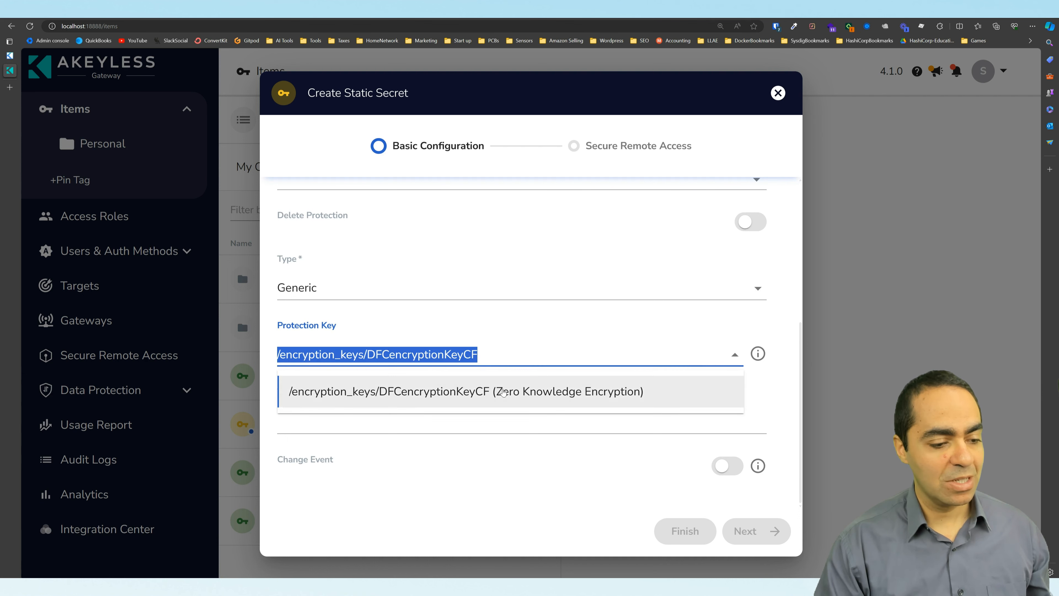
click(465, 391)
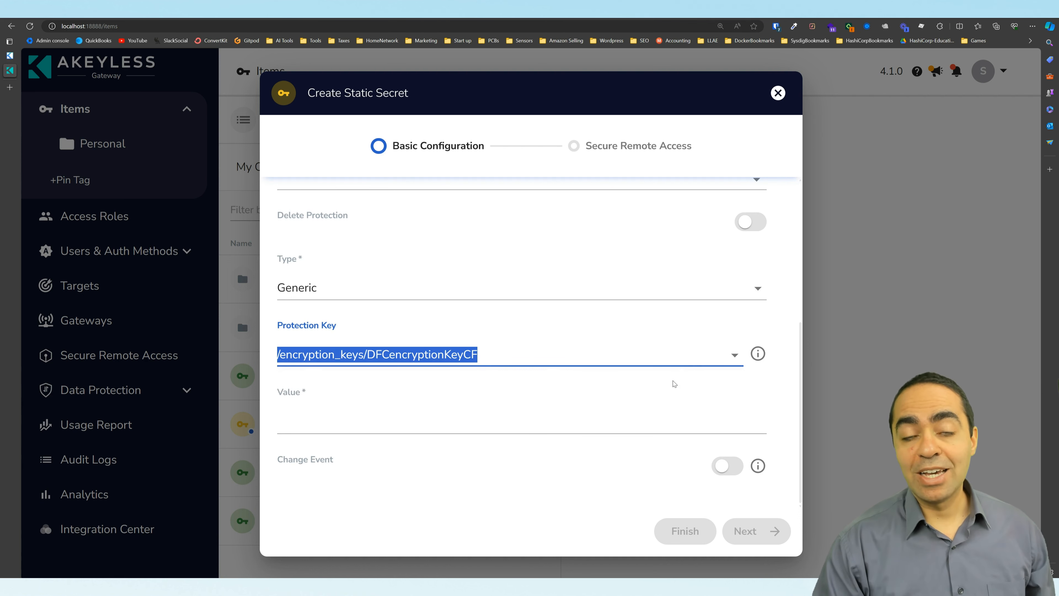